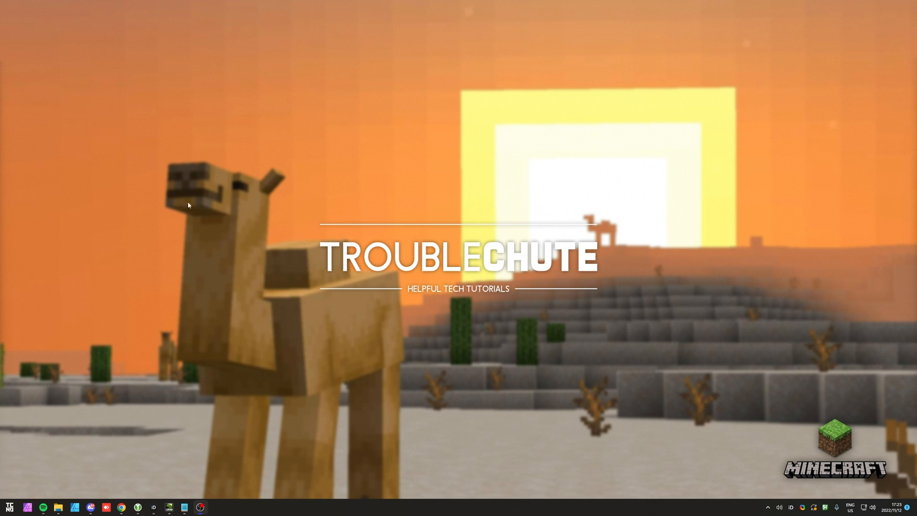
{"action": "mouse_move", "coordinate": [298, 304]}
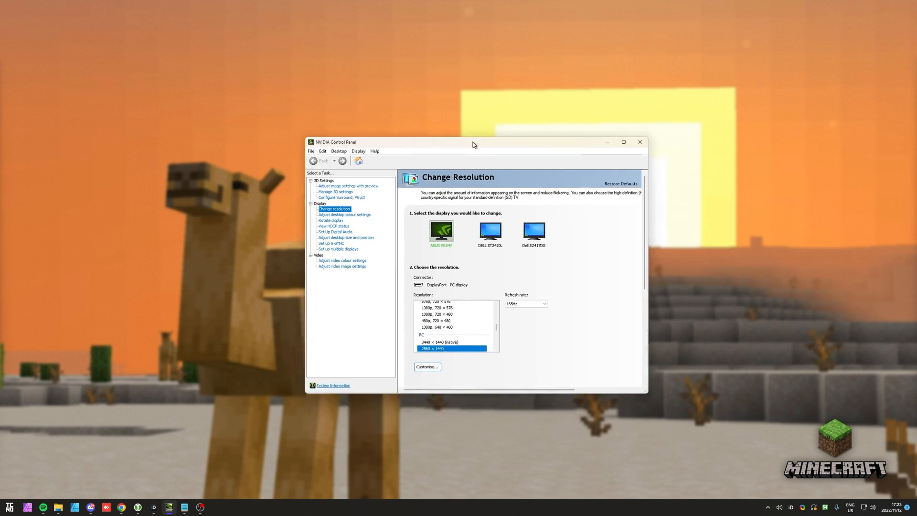
Step: Scroll the Change resolution page and list the ASUS VG34V refresh rates (165, 144, 120, 100 Hz)
{"action": "left_click_drag", "start_coordinate": [474, 142], "coordinate": [453, 132]}
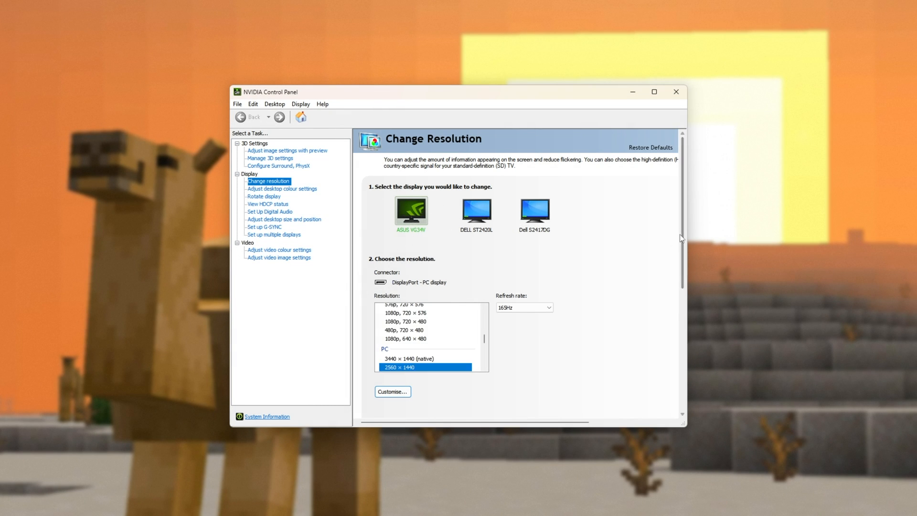
{"action": "scroll", "scroll_direction": "down", "scroll_amount": 3}
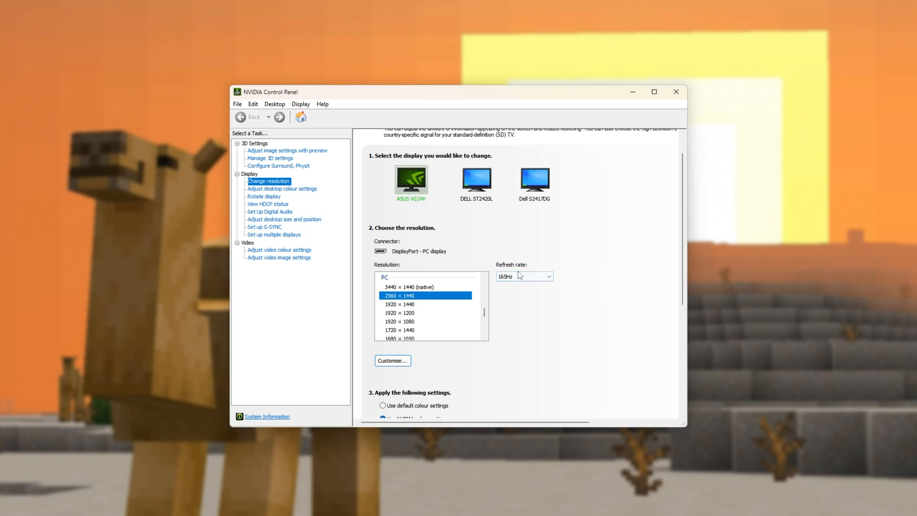
{"action": "left_click", "coordinate": [523, 276]}
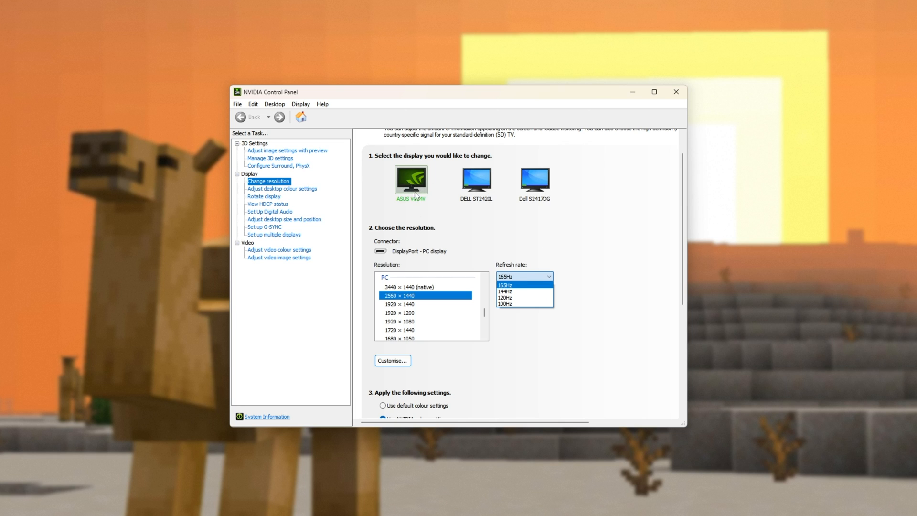
{"action": "mouse_move", "coordinate": [551, 257]}
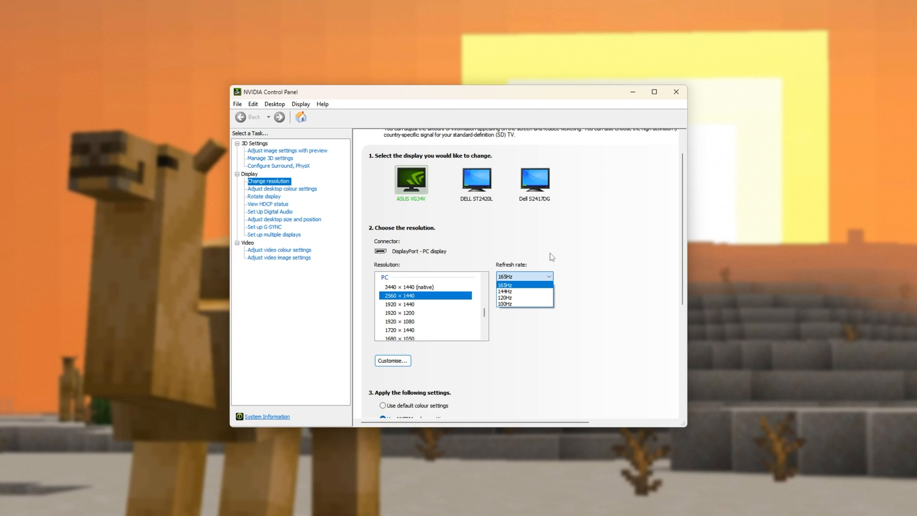
{"action": "mouse_move", "coordinate": [524, 257]}
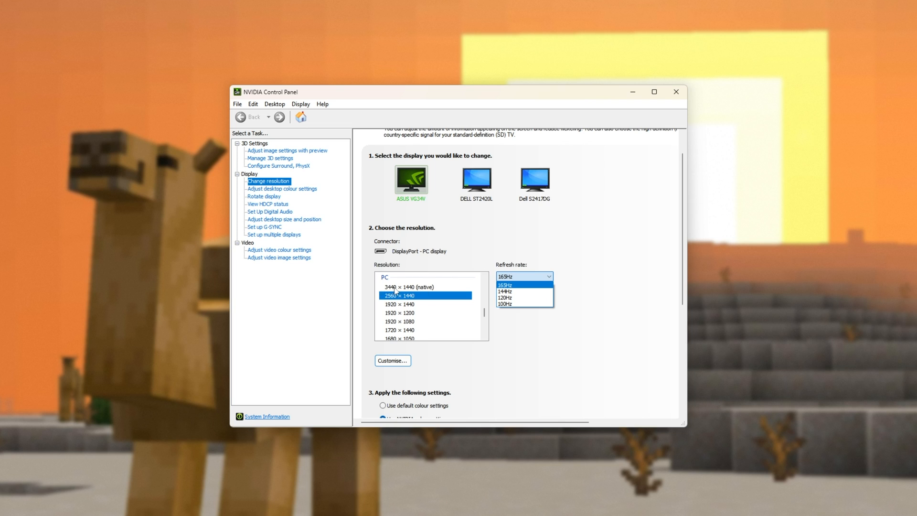
{"action": "mouse_move", "coordinate": [508, 291]}
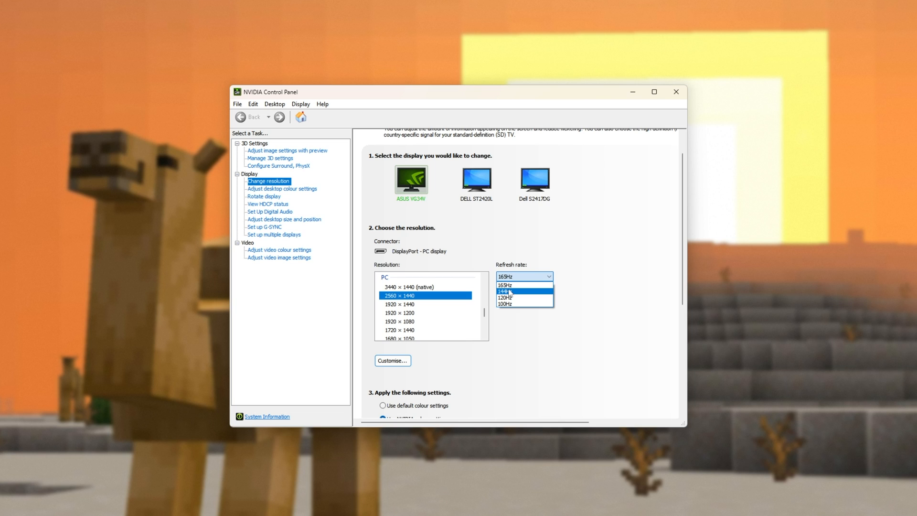
{"action": "mouse_move", "coordinate": [521, 285]}
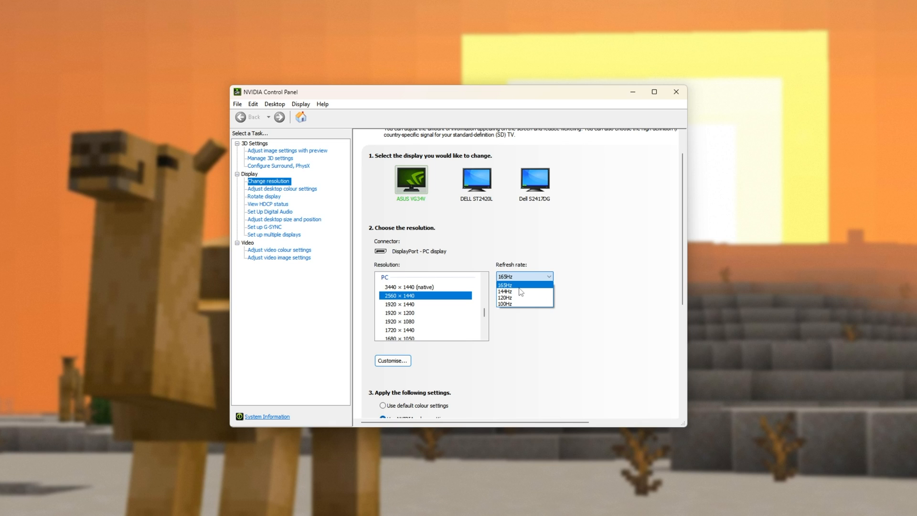
{"action": "mouse_move", "coordinate": [519, 292]}
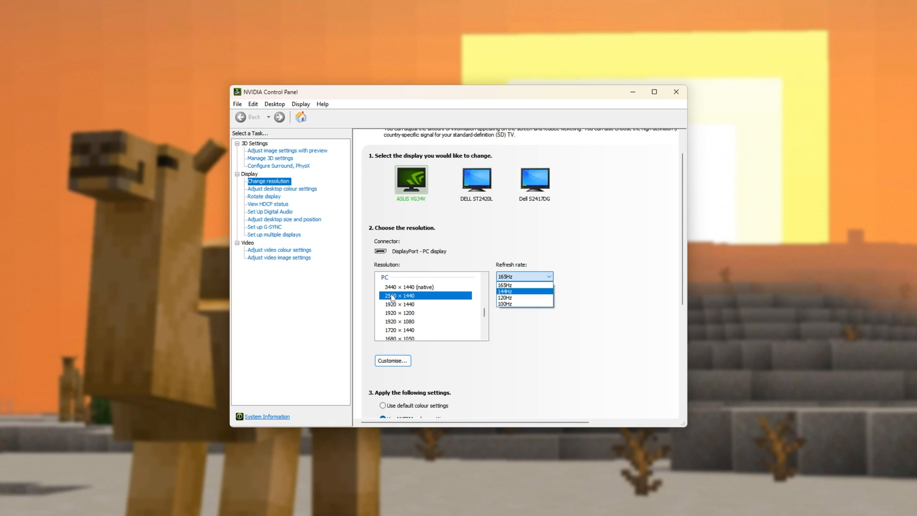
{"action": "mouse_move", "coordinate": [410, 301]}
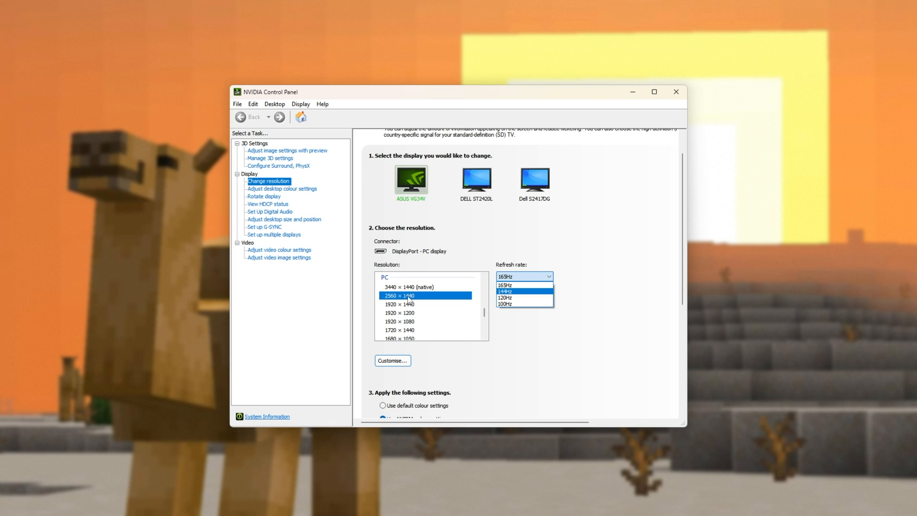
{"action": "mouse_move", "coordinate": [404, 302]}
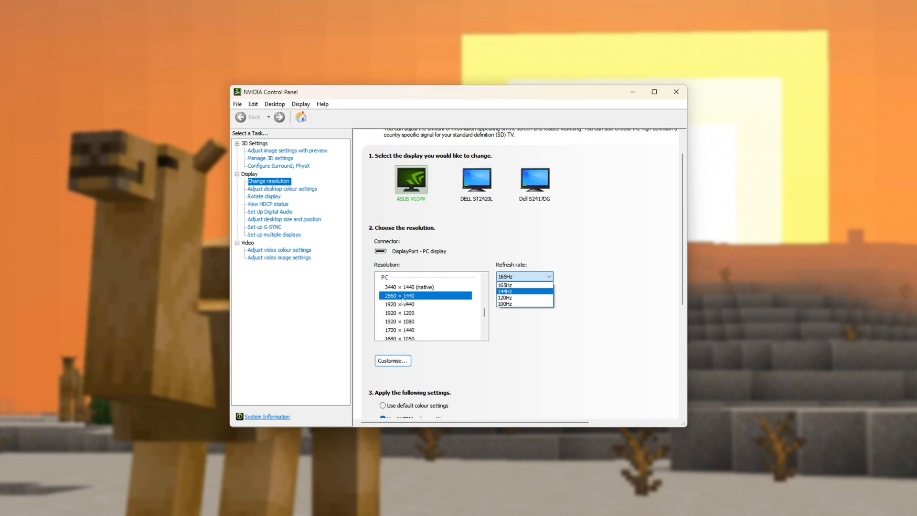
{"action": "mouse_move", "coordinate": [425, 299]}
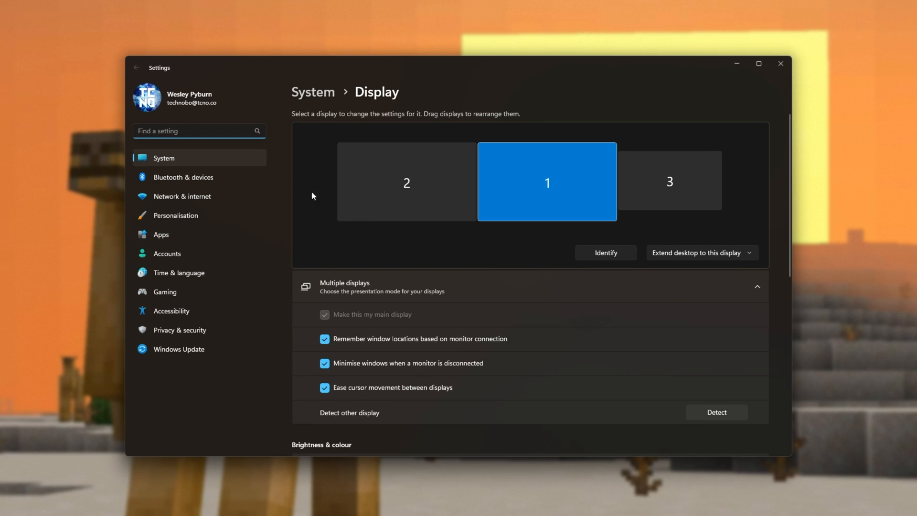
{"action": "left_click", "coordinate": [136, 68]}
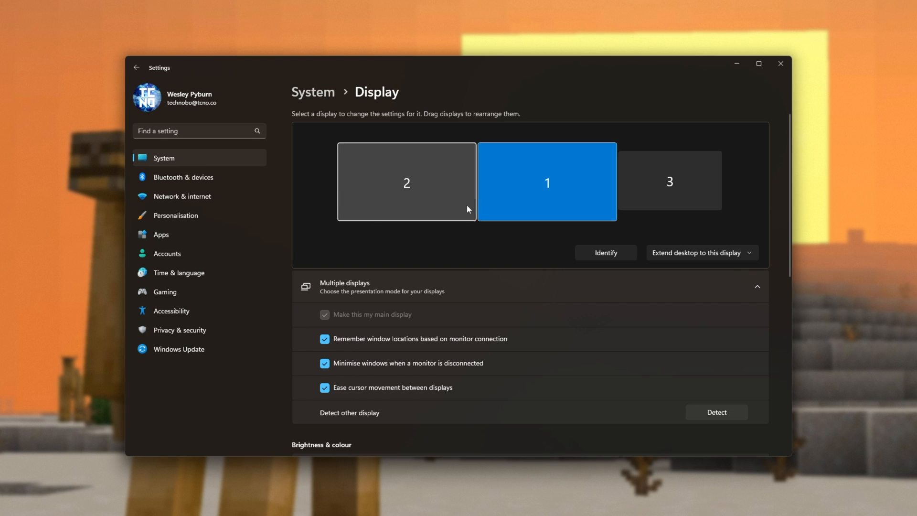
{"action": "scroll", "scroll_direction": "down", "scroll_amount": 3}
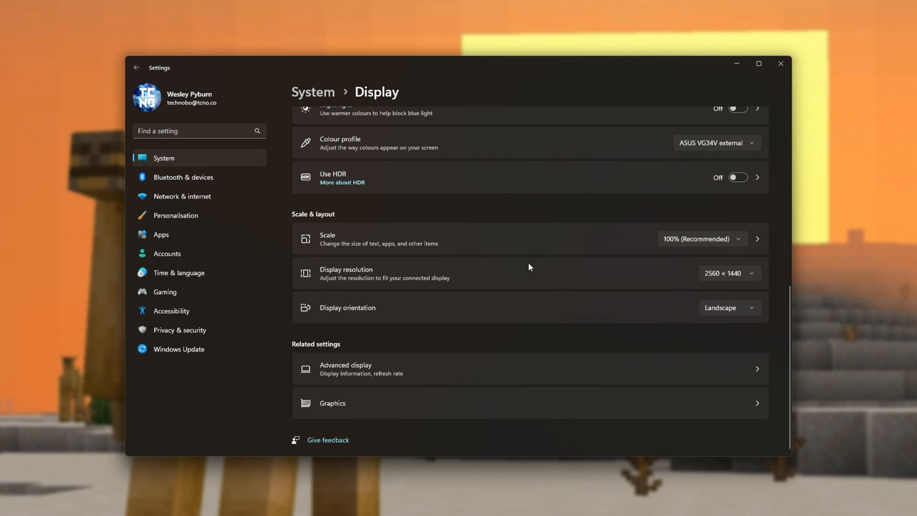
{"action": "mouse_move", "coordinate": [409, 282]}
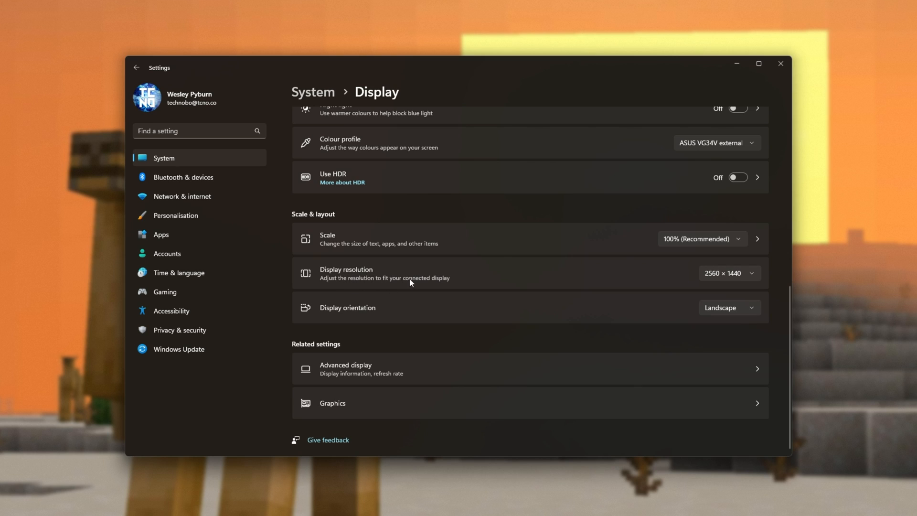
{"action": "mouse_move", "coordinate": [735, 281]}
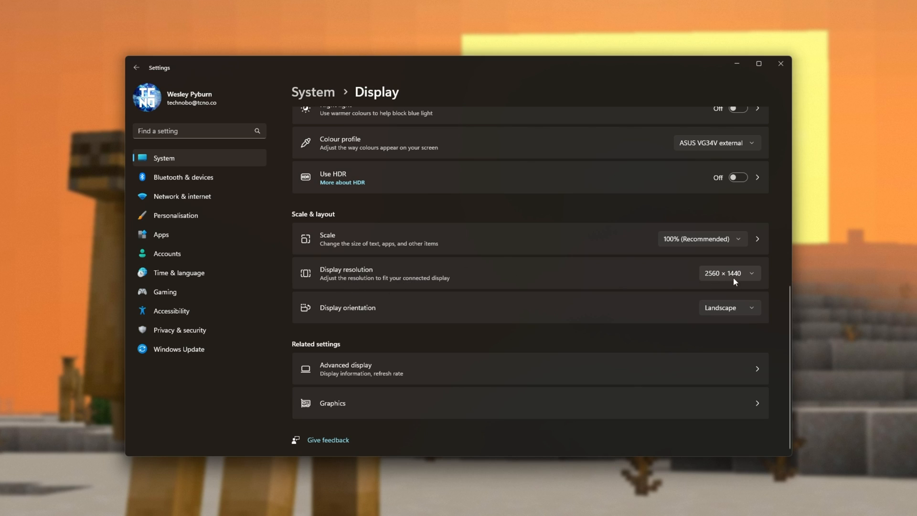
{"action": "left_click", "coordinate": [729, 273]}
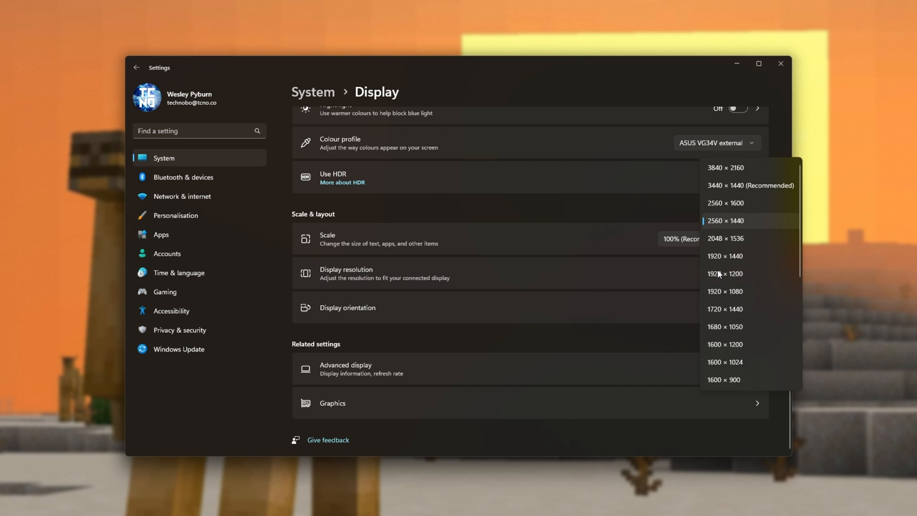
{"action": "mouse_move", "coordinate": [731, 191]}
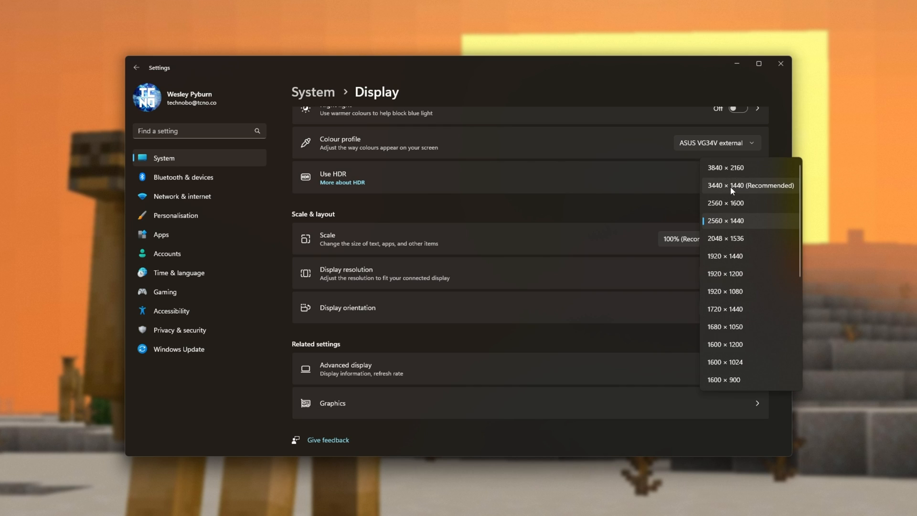
{"action": "mouse_move", "coordinate": [753, 190]}
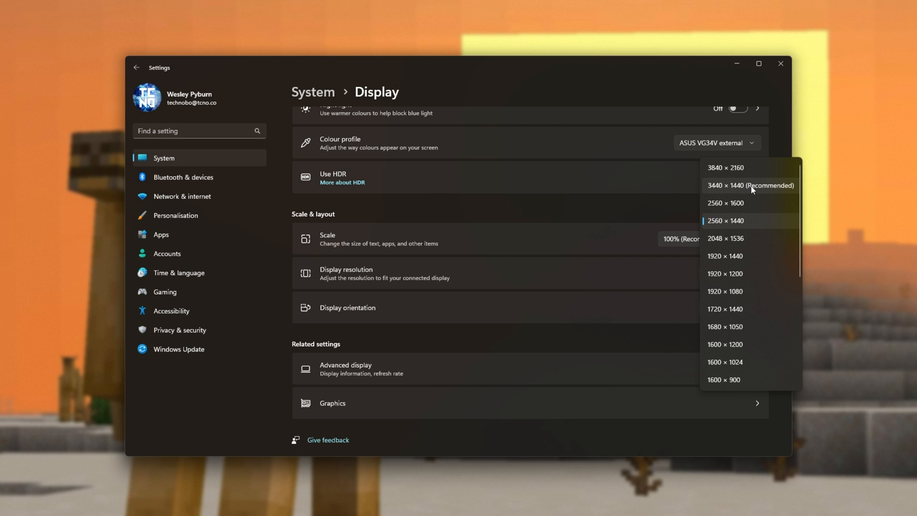
{"action": "mouse_move", "coordinate": [741, 168]}
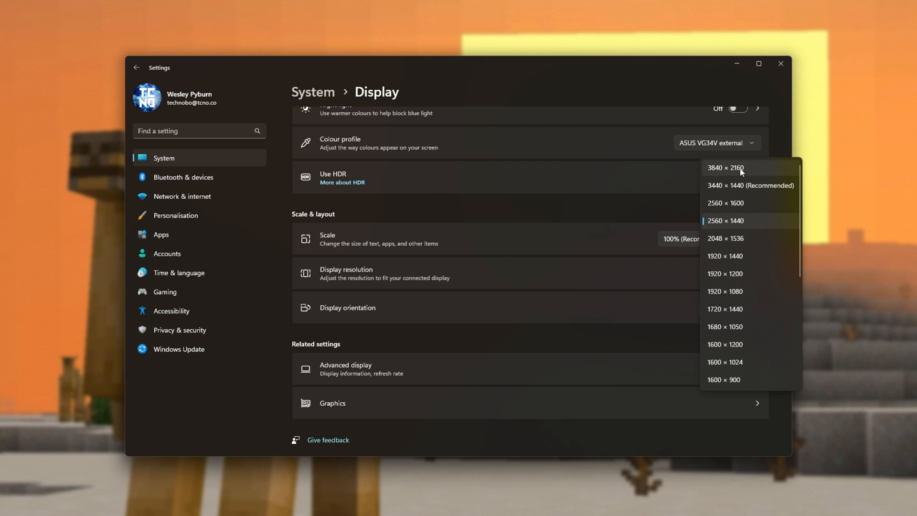
{"action": "mouse_move", "coordinate": [812, 162]}
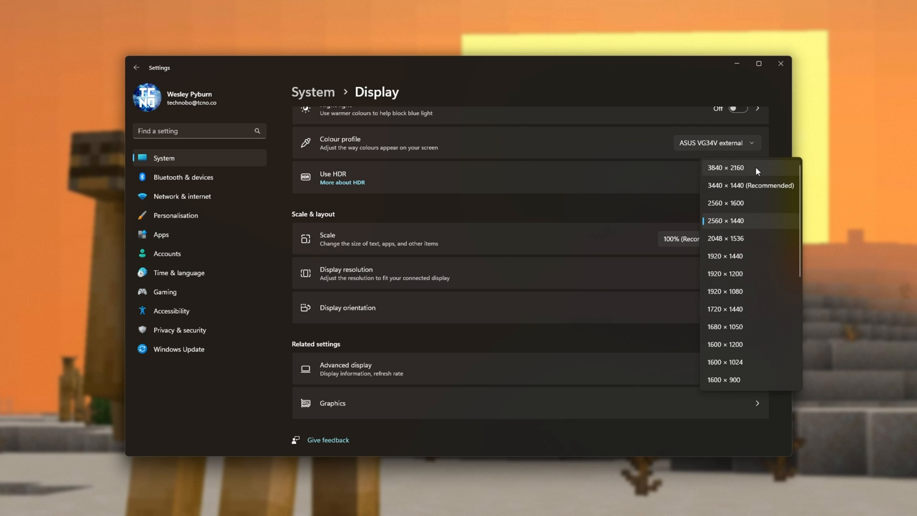
{"action": "left_click", "coordinate": [726, 221]}
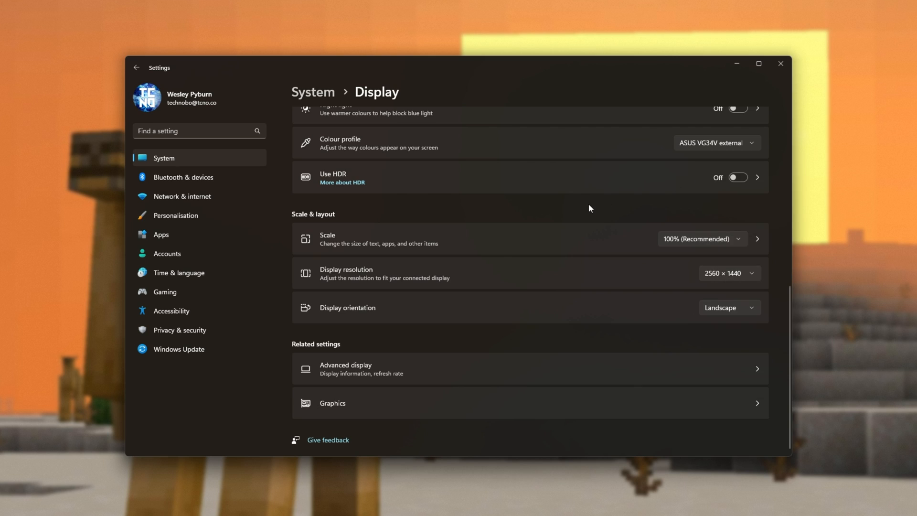
{"action": "mouse_move", "coordinate": [397, 368]}
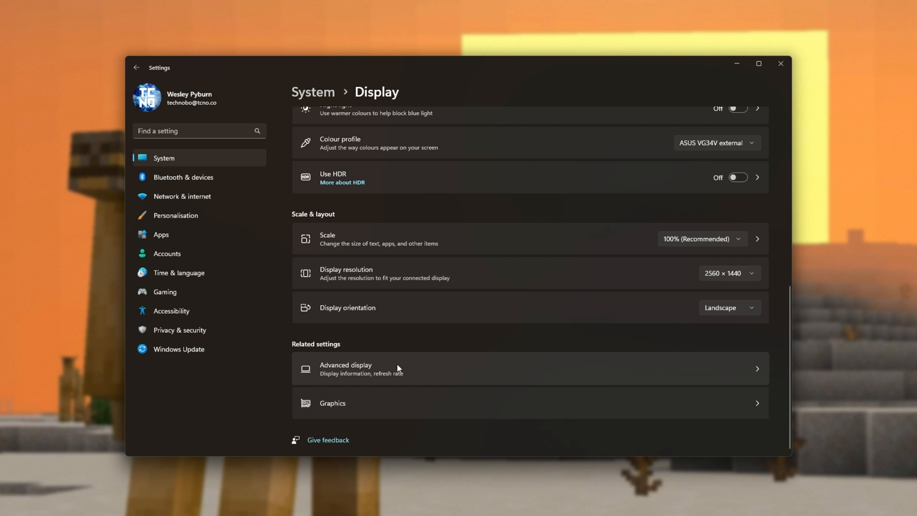
{"action": "left_click", "coordinate": [346, 368]}
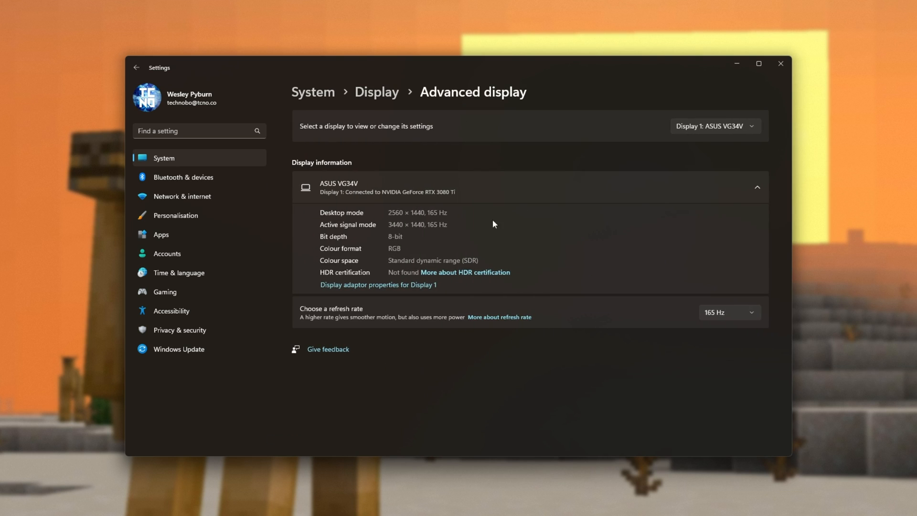
{"action": "left_click", "coordinate": [714, 126]}
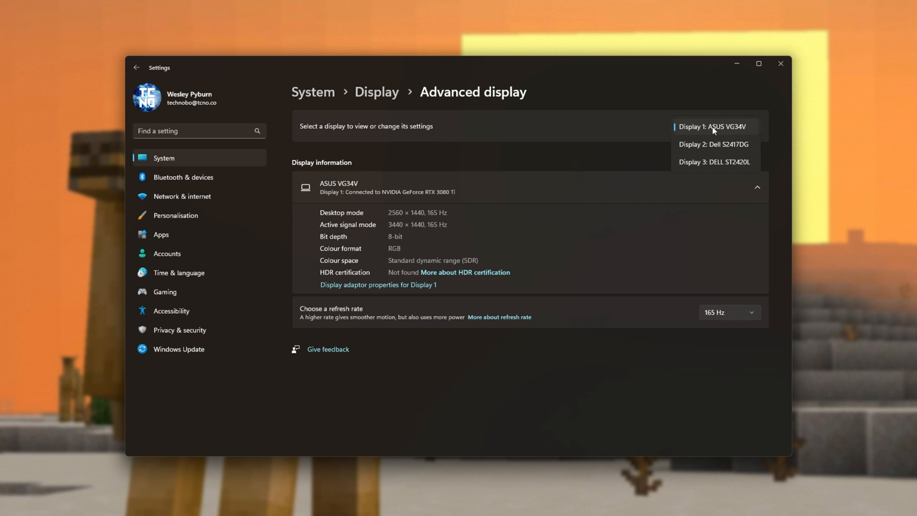
{"action": "left_click", "coordinate": [711, 126]}
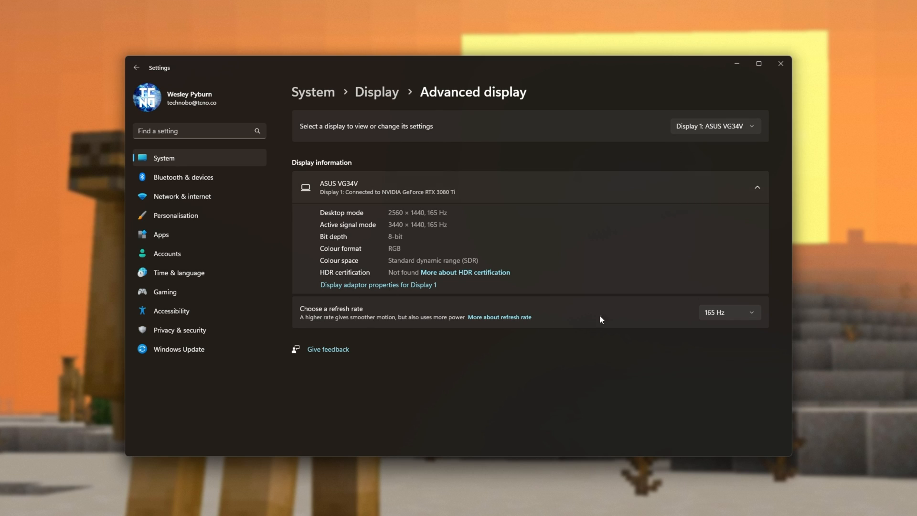
{"action": "left_click", "coordinate": [729, 312]}
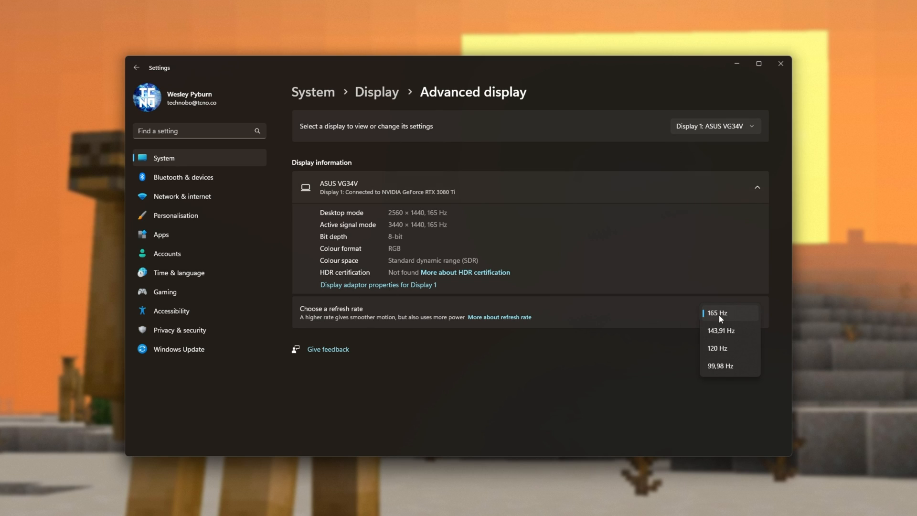
{"action": "mouse_move", "coordinate": [730, 314]}
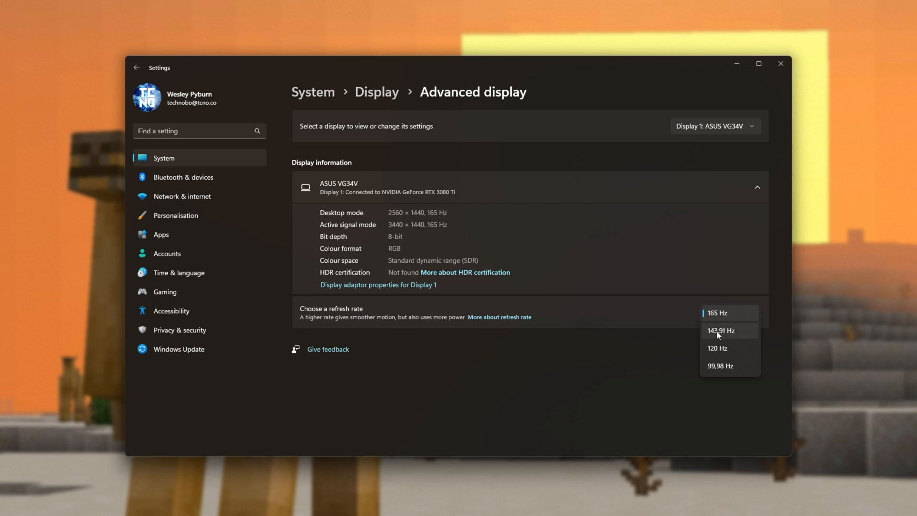
{"action": "mouse_move", "coordinate": [729, 335]}
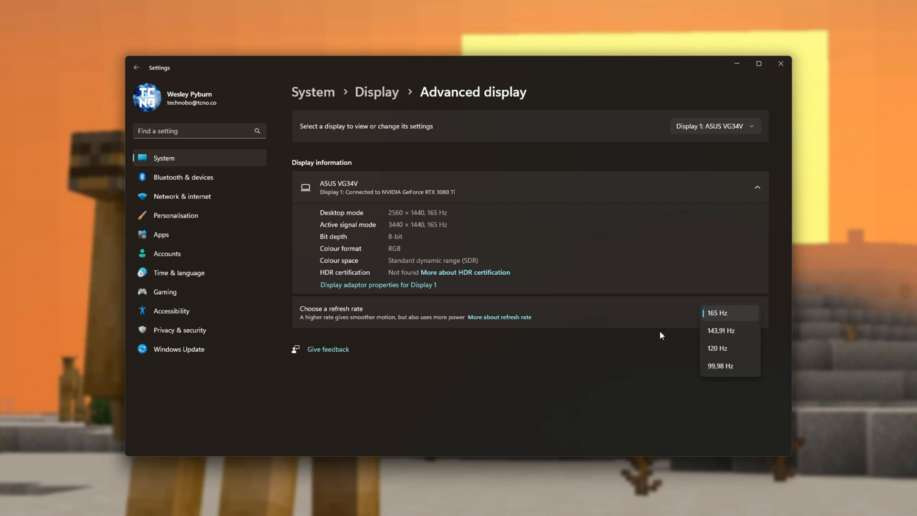
{"action": "mouse_move", "coordinate": [716, 369]}
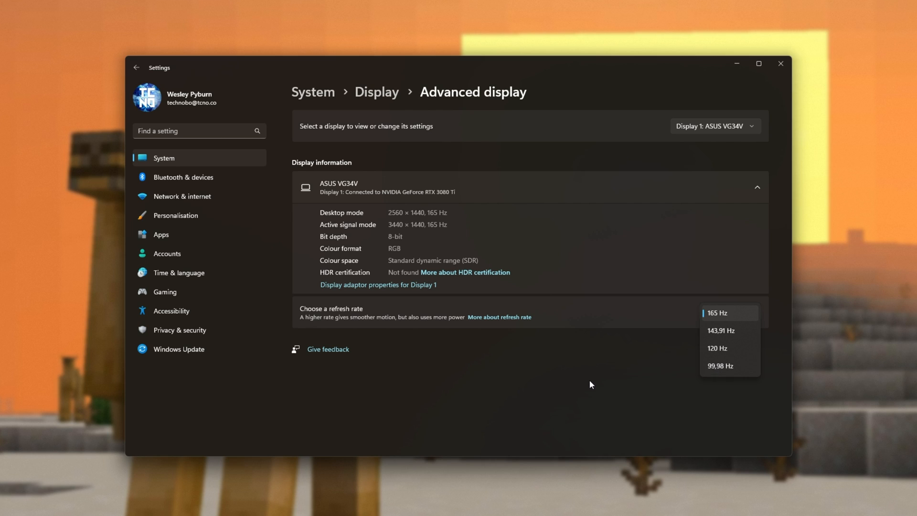
{"action": "mouse_move", "coordinate": [541, 398]}
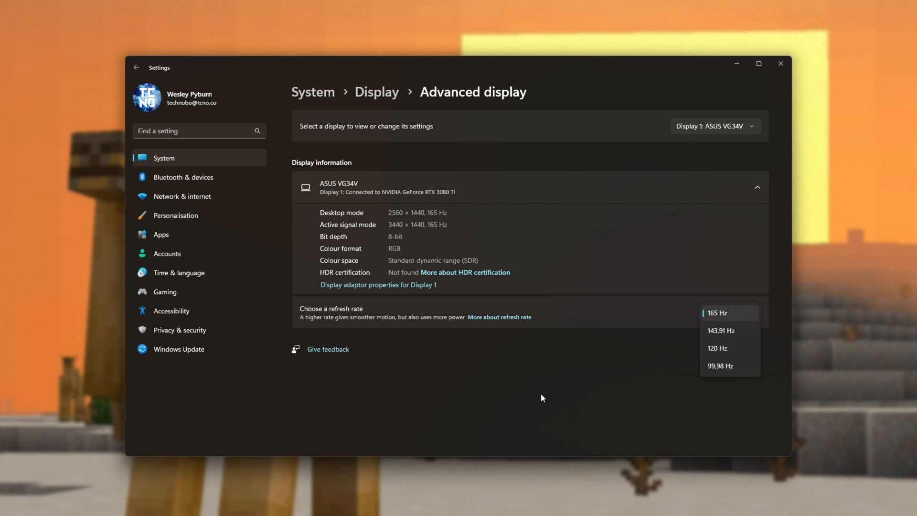
{"action": "left_click", "coordinate": [723, 312]}
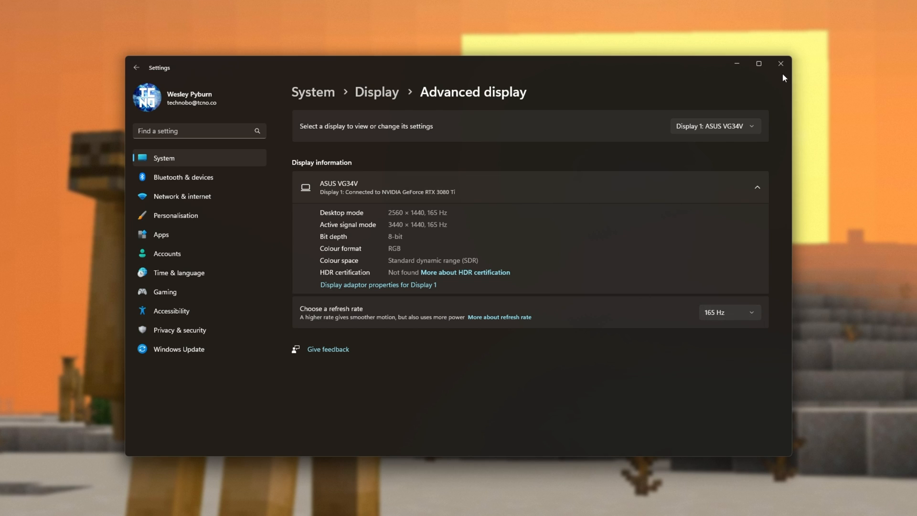
{"action": "mouse_move", "coordinate": [780, 64]}
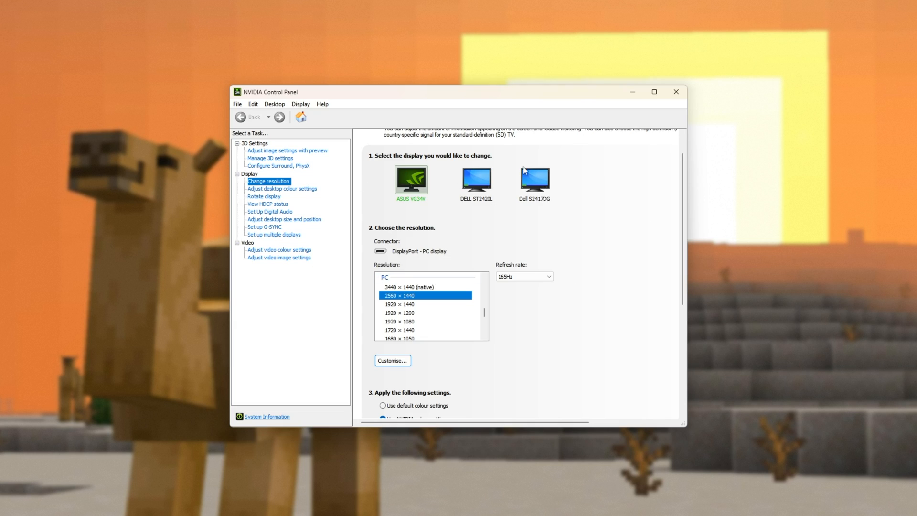
{"action": "mouse_move", "coordinate": [571, 171]}
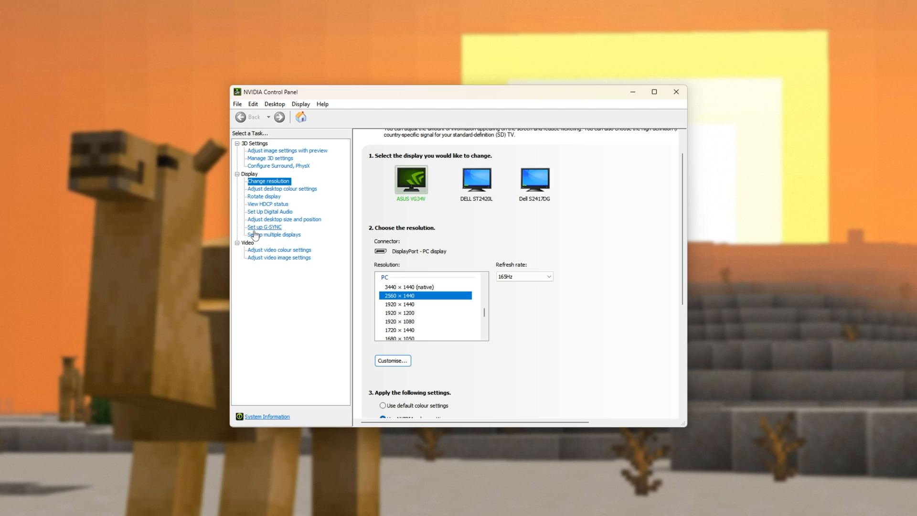
Step: Open the Set up G-SYNC page under Display, with G-SYNC still unticked
{"action": "left_click", "coordinate": [264, 227]}
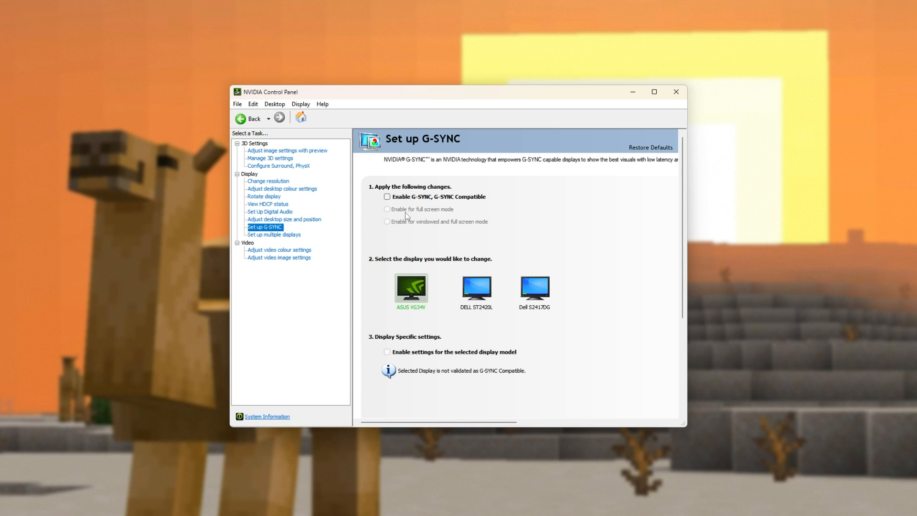
{"action": "mouse_move", "coordinate": [425, 228]}
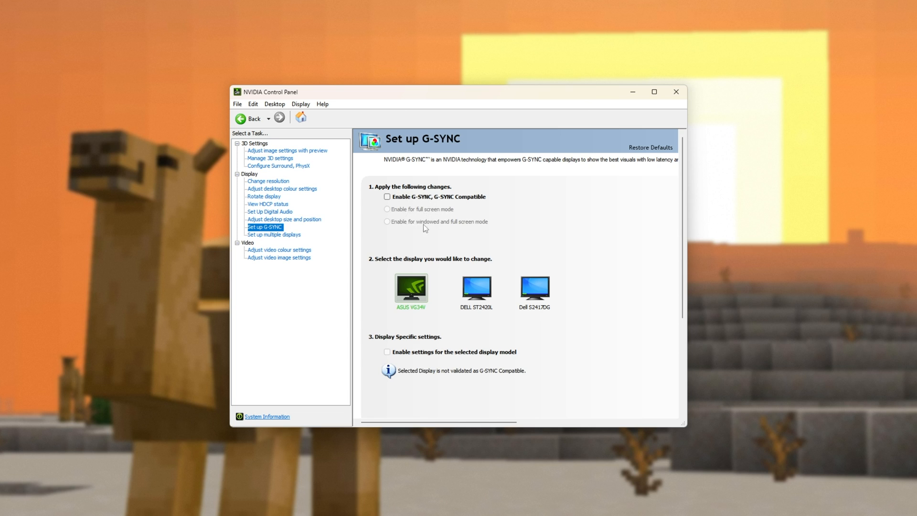
{"action": "mouse_move", "coordinate": [410, 286]}
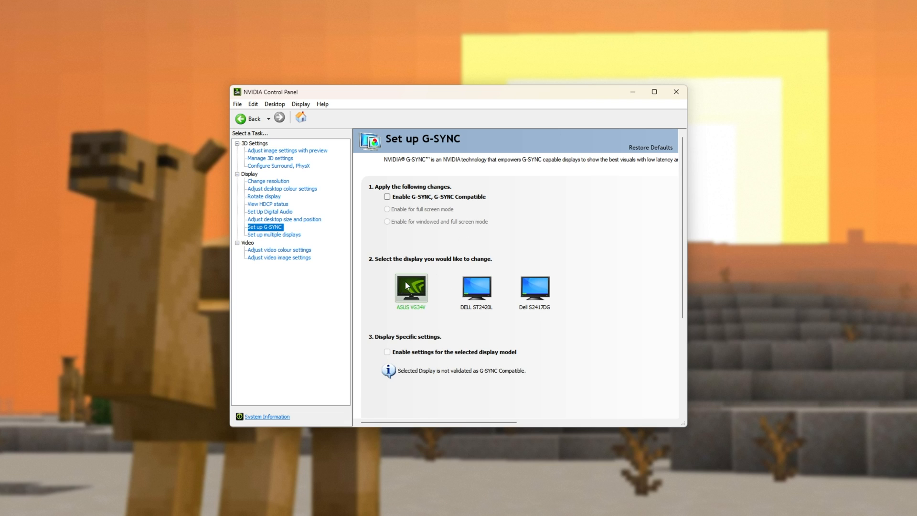
{"action": "mouse_move", "coordinate": [405, 300]}
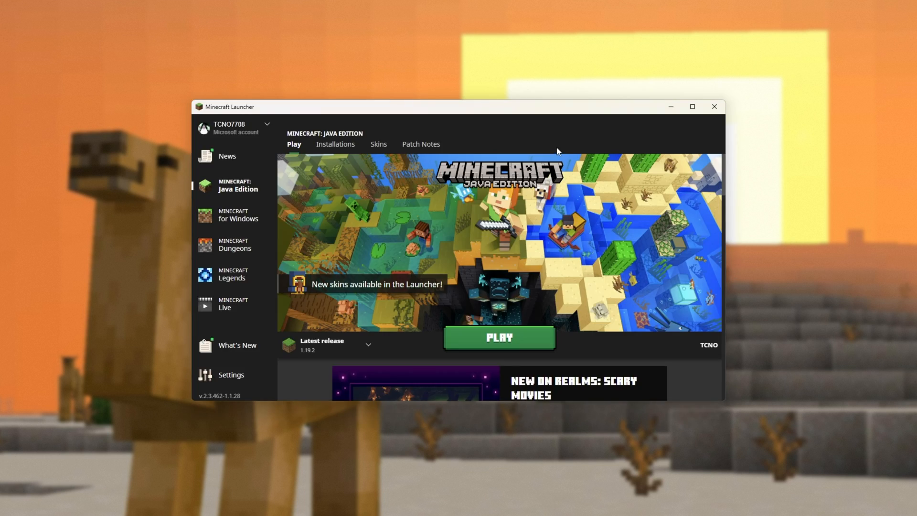
{"action": "mouse_move", "coordinate": [451, 247]}
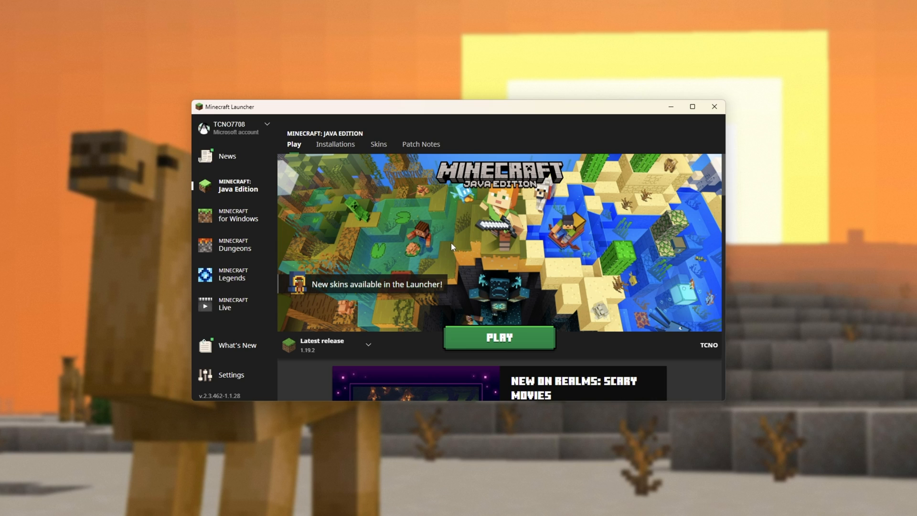
{"action": "mouse_move", "coordinate": [409, 309]}
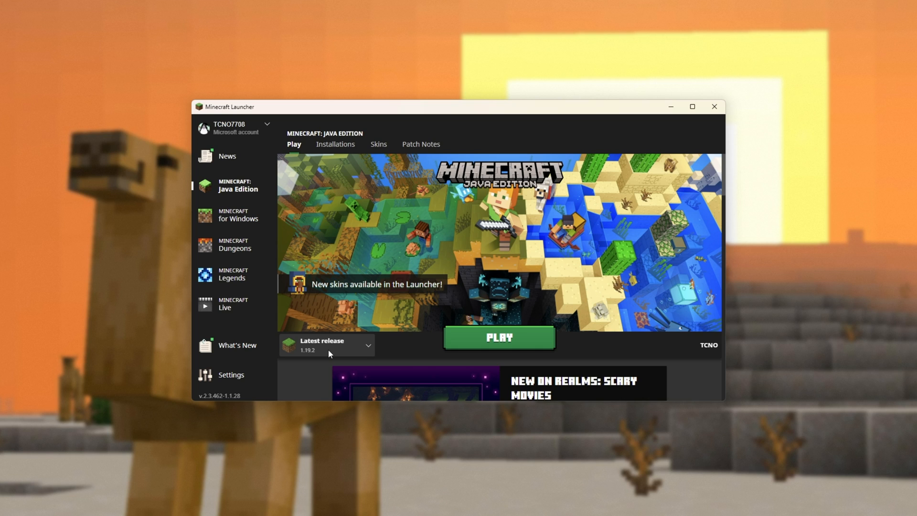
Step: Keep 'Latest release 1.19.2' selected in the version list and launch it to the title screen
{"action": "left_click", "coordinate": [326, 345]}
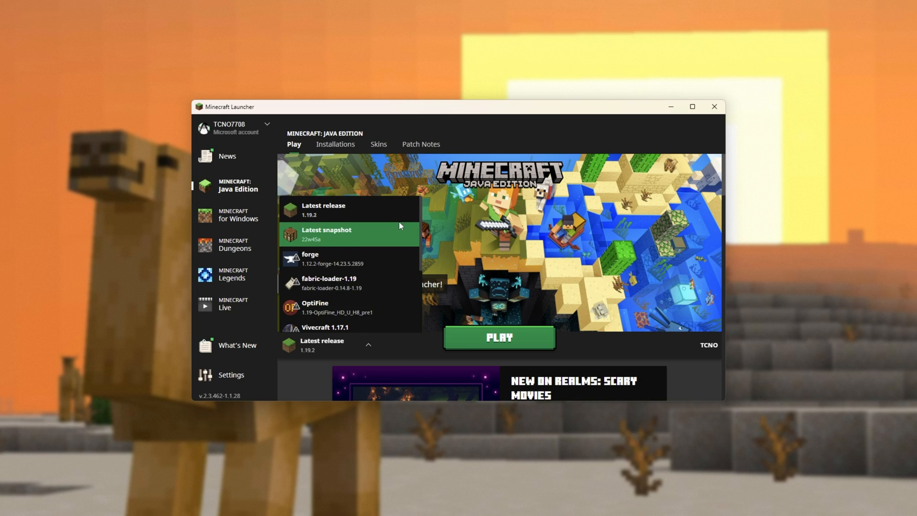
{"action": "left_click", "coordinate": [368, 344]}
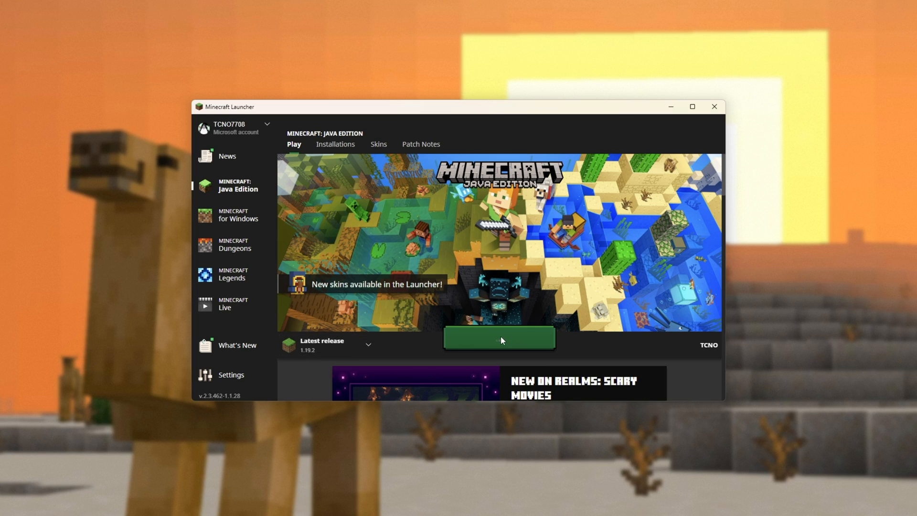
{"action": "left_click", "coordinate": [498, 338]}
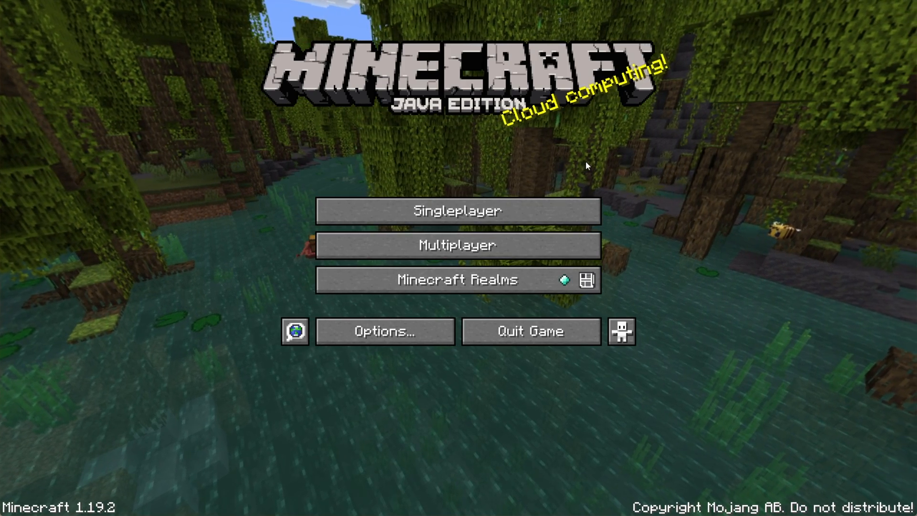
Step: Open Video Settings and drag the Max Framerate slider down from 210 fps to 40 fps
{"action": "left_click", "coordinate": [384, 331]}
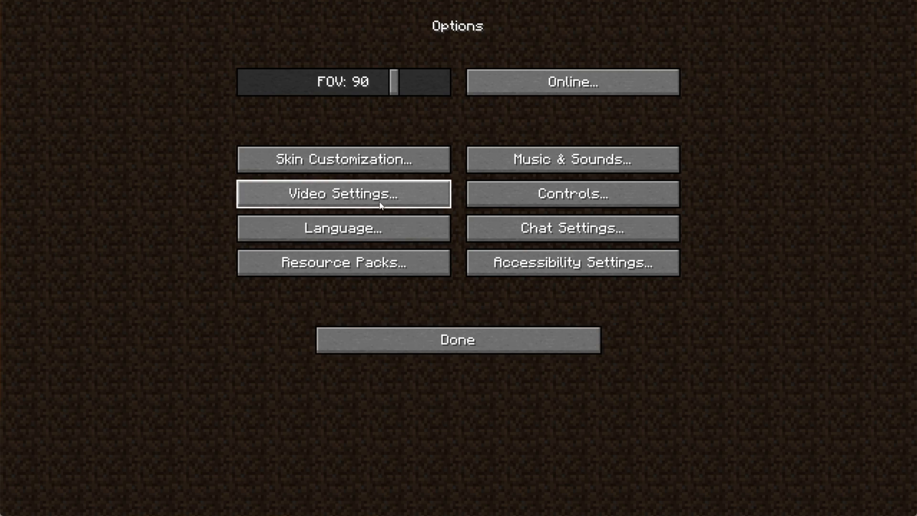
{"action": "left_click", "coordinate": [343, 193]}
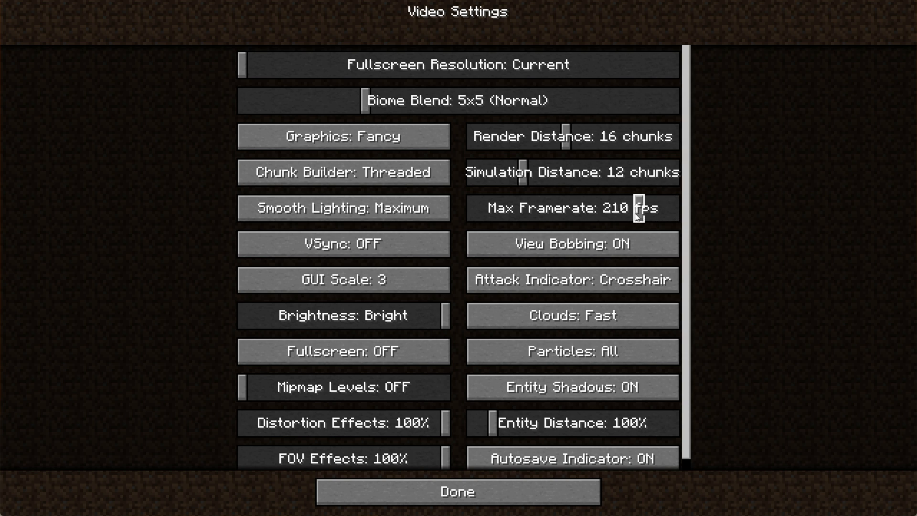
{"action": "left_click_drag", "start_coordinate": [638, 209], "coordinate": [578, 208]}
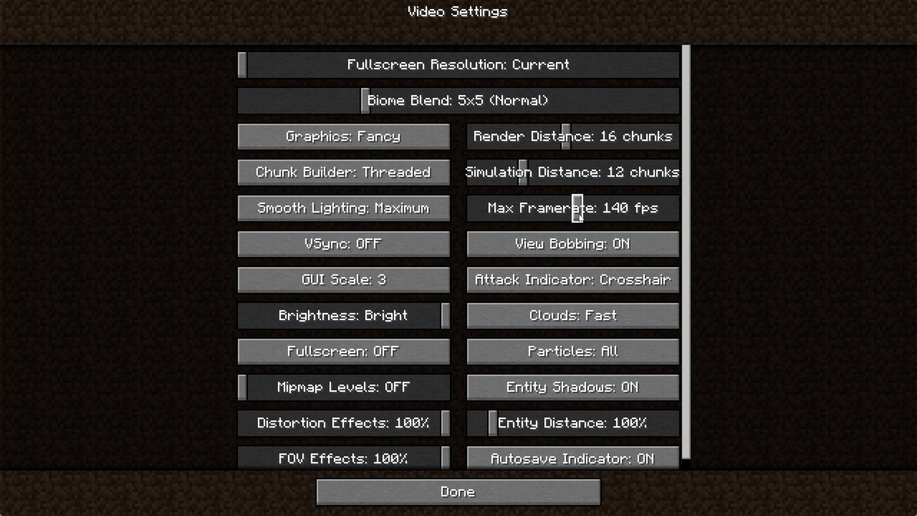
{"action": "left_click_drag", "start_coordinate": [576, 208], "coordinate": [546, 208]}
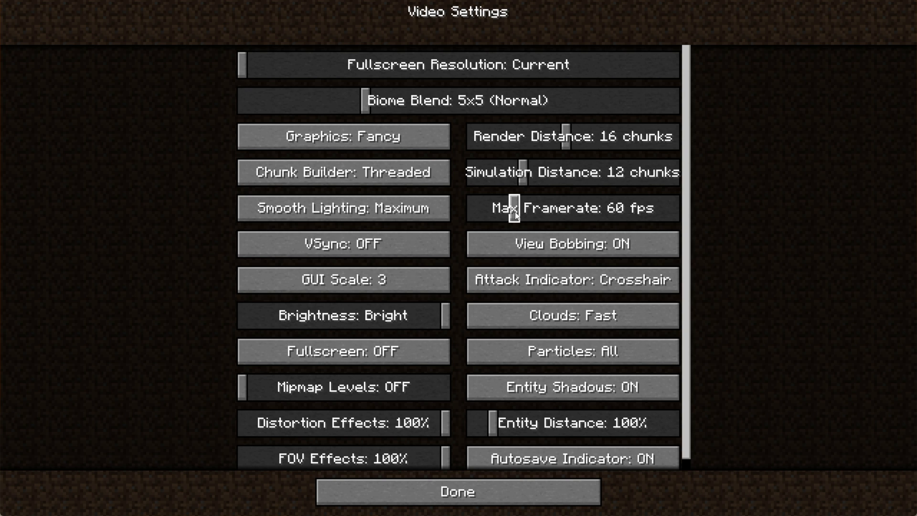
{"action": "mouse_move", "coordinate": [517, 211]}
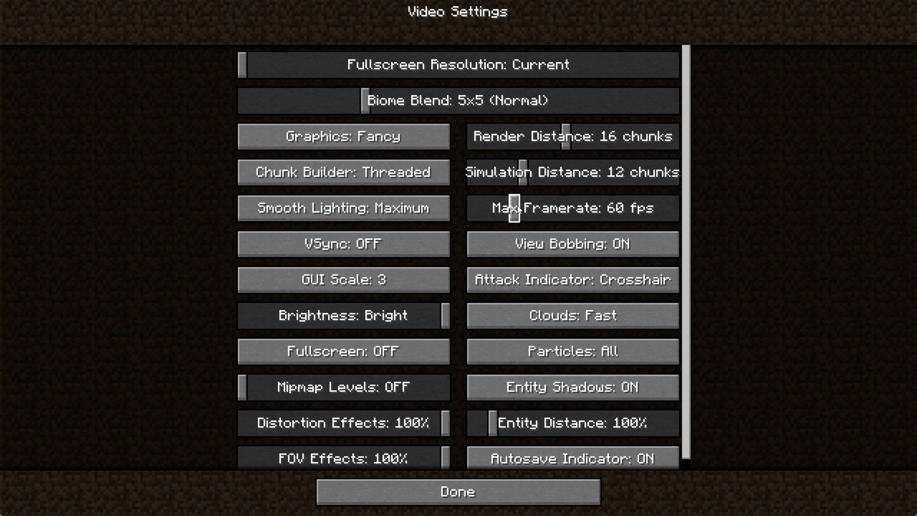
{"action": "left_click_drag", "start_coordinate": [514, 208], "coordinate": [503, 208]}
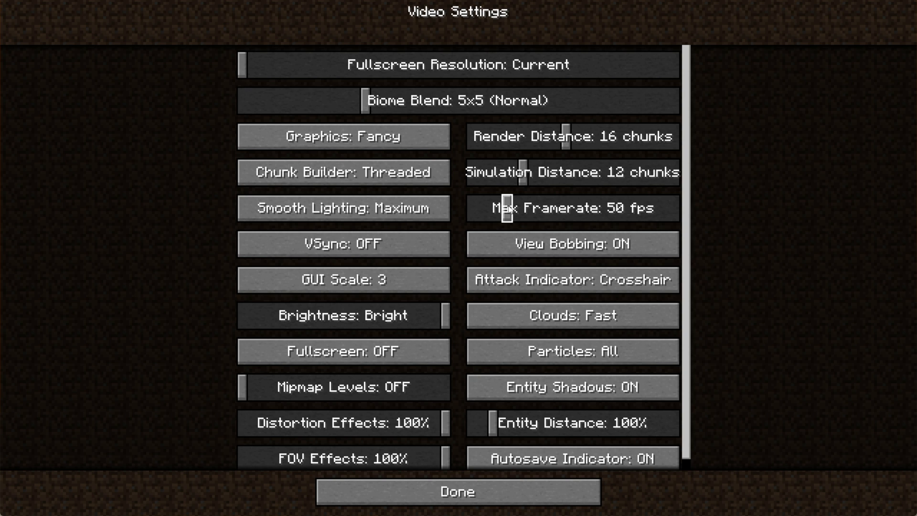
{"action": "left_click_drag", "start_coordinate": [509, 208], "coordinate": [500, 208]}
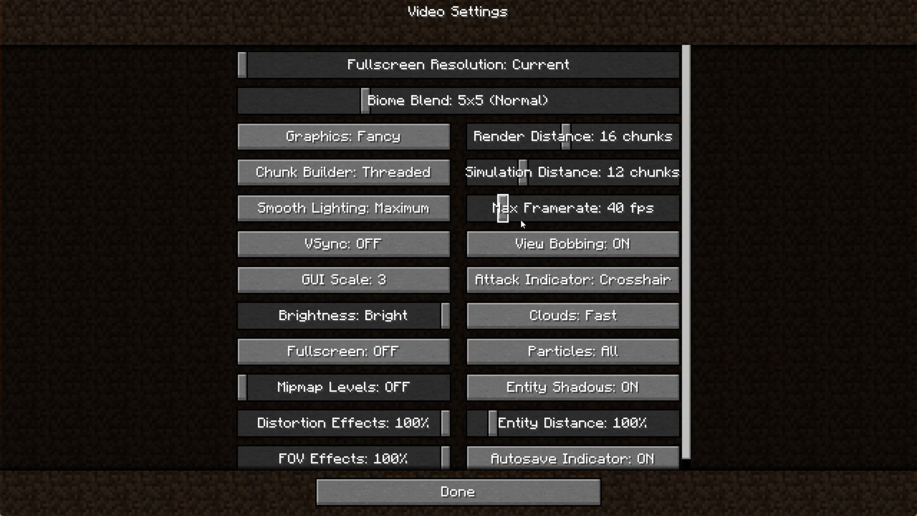
{"action": "mouse_move", "coordinate": [508, 218]}
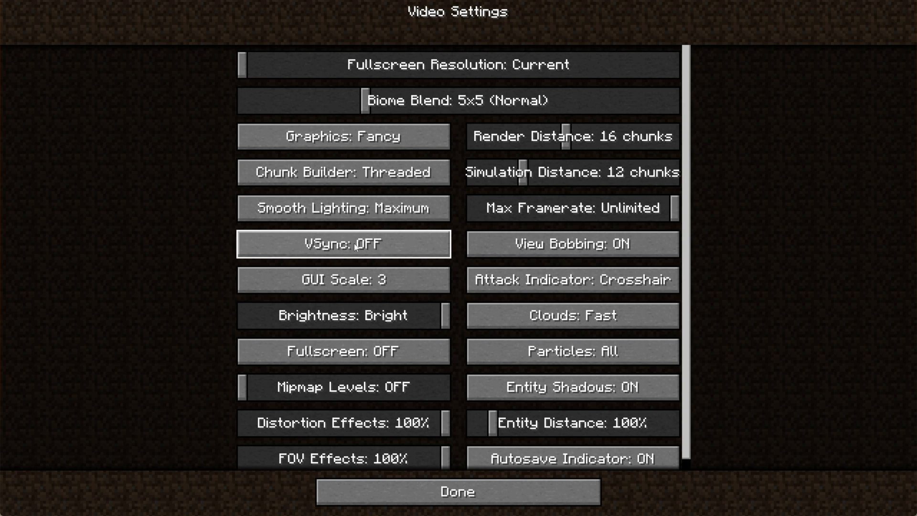
Step: Switch VSync to ON, then select the OptiFine 1.19 version in the launcher
{"action": "left_click", "coordinate": [342, 244]}
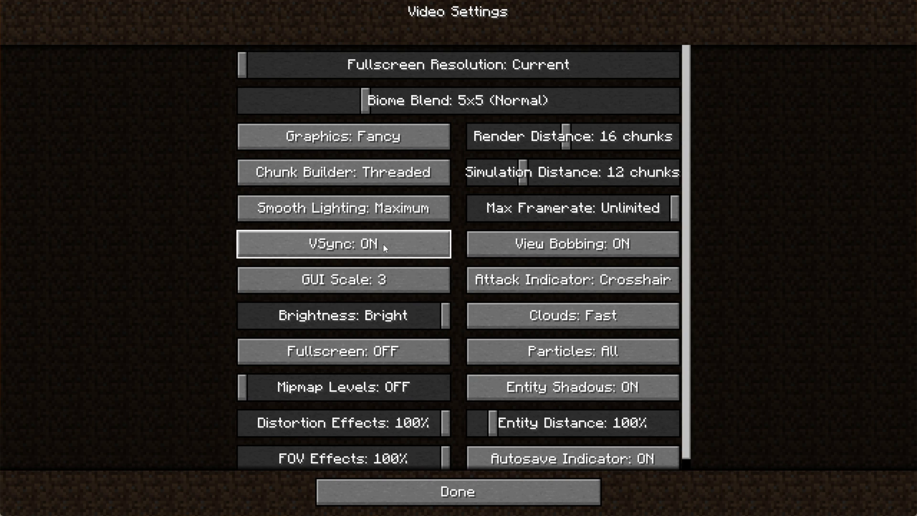
{"action": "left_click", "coordinate": [457, 491]}
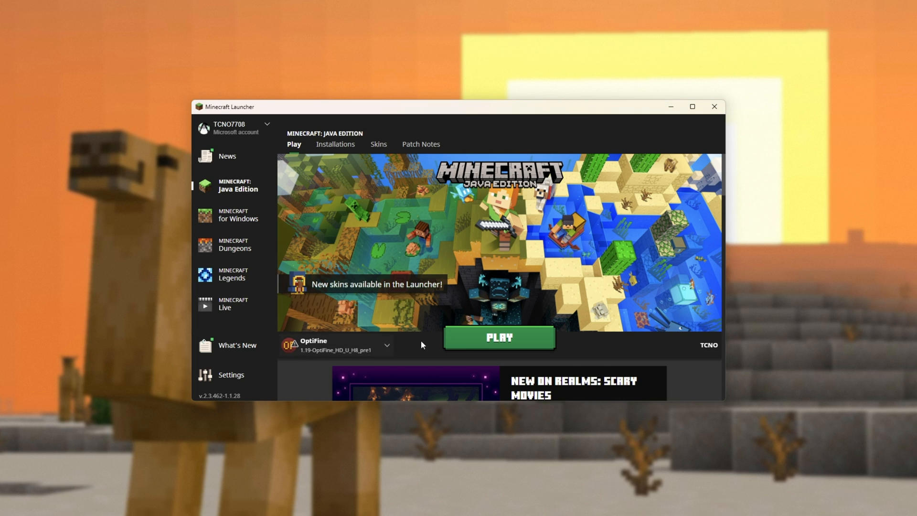
Step: Start the OptiFine 1.19 installation from the launcher's PLAY button
{"action": "left_click", "coordinate": [498, 338]}
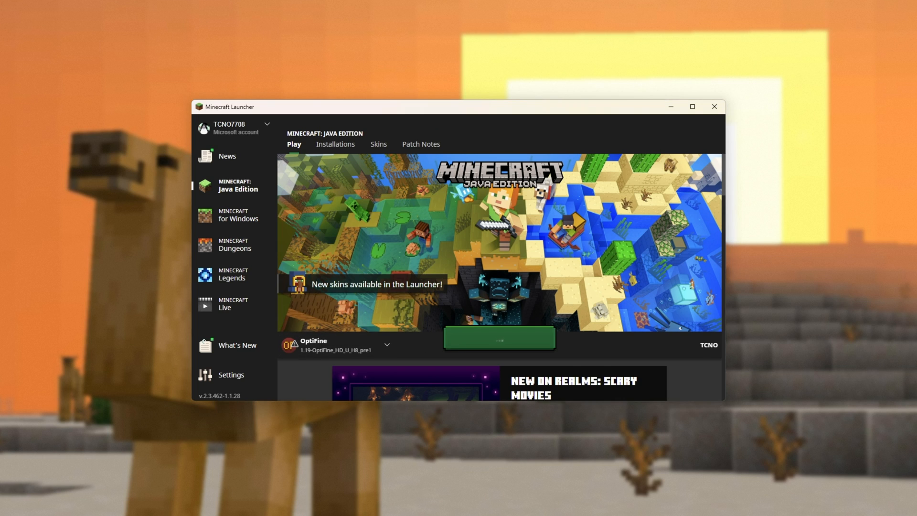
{"action": "left_click", "coordinate": [499, 338]}
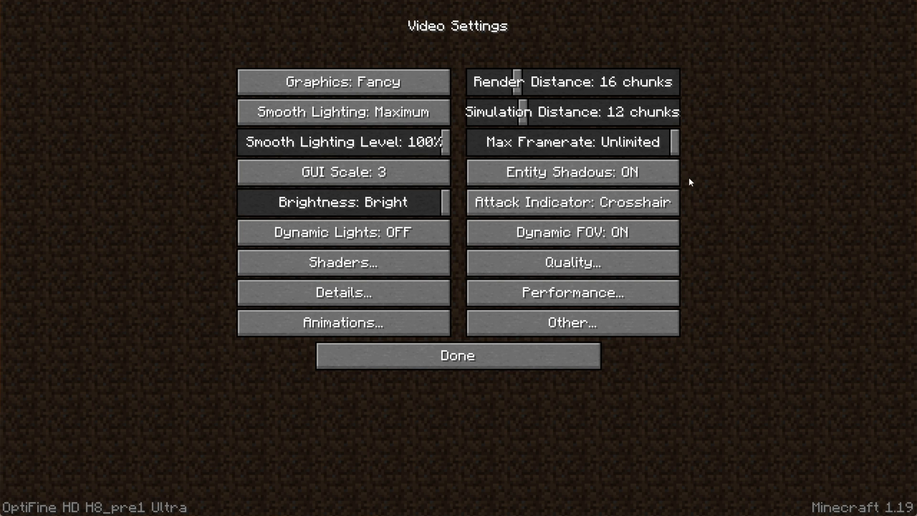
Step: Drag OptiFine Max Framerate to its lowest value and back up, then return to the title menu
{"action": "left_click_drag", "start_coordinate": [670, 141], "coordinate": [479, 141]}
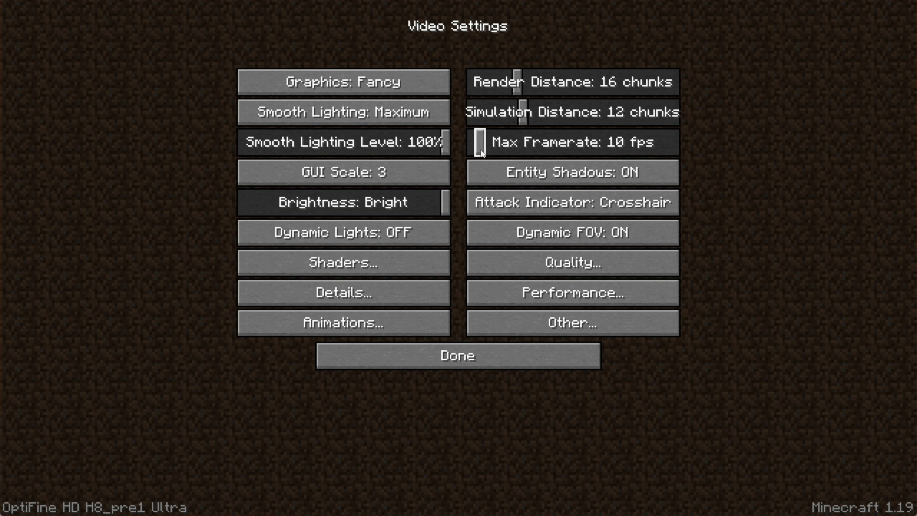
{"action": "left_click_drag", "start_coordinate": [480, 142], "coordinate": [474, 141]}
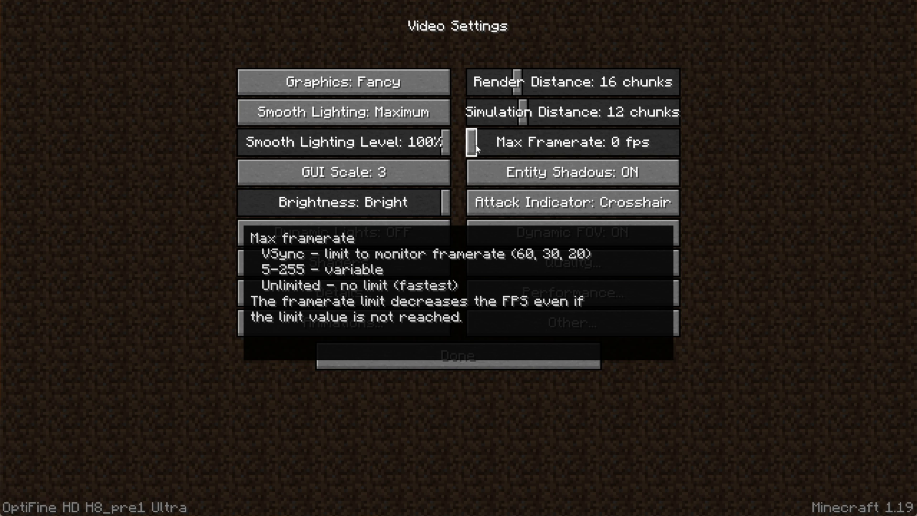
{"action": "left_click_drag", "start_coordinate": [474, 142], "coordinate": [532, 141]}
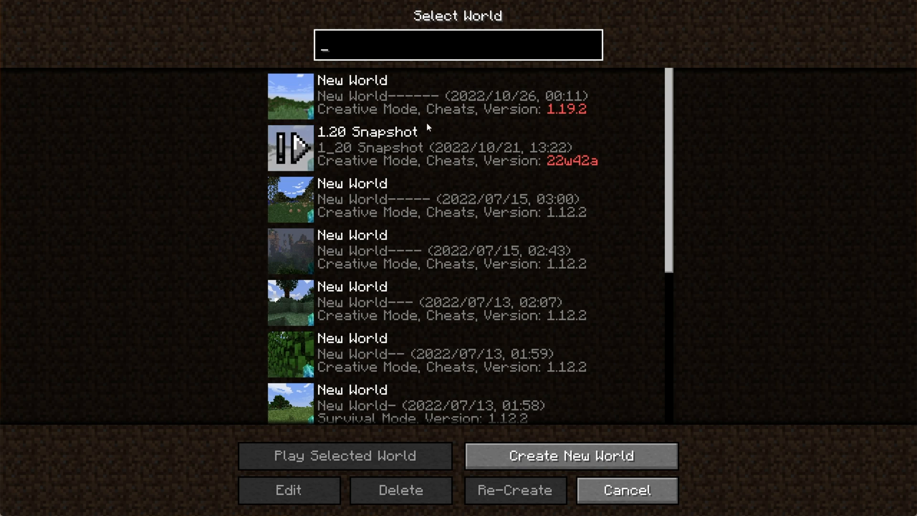
{"action": "left_click", "coordinate": [456, 197]}
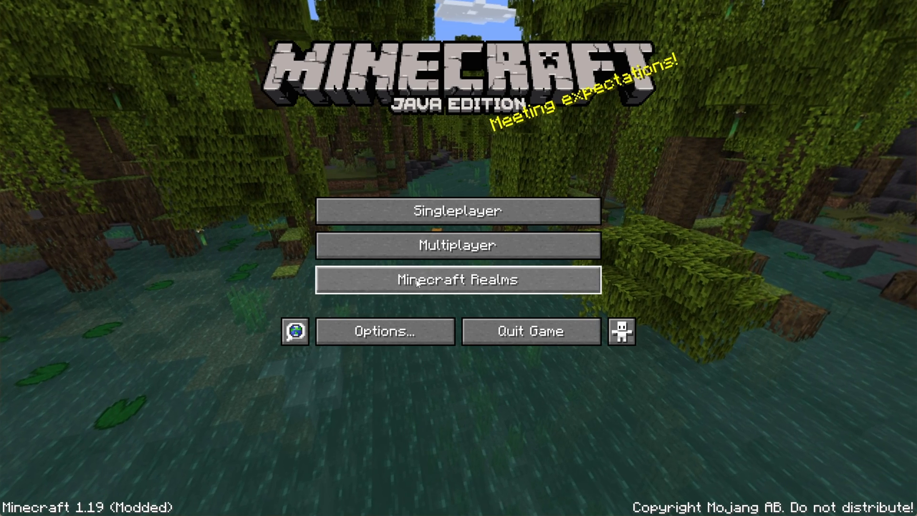
Step: Open Options, Video Settings and Performance settings, then close Performance with Done
{"action": "left_click", "coordinate": [384, 330]}
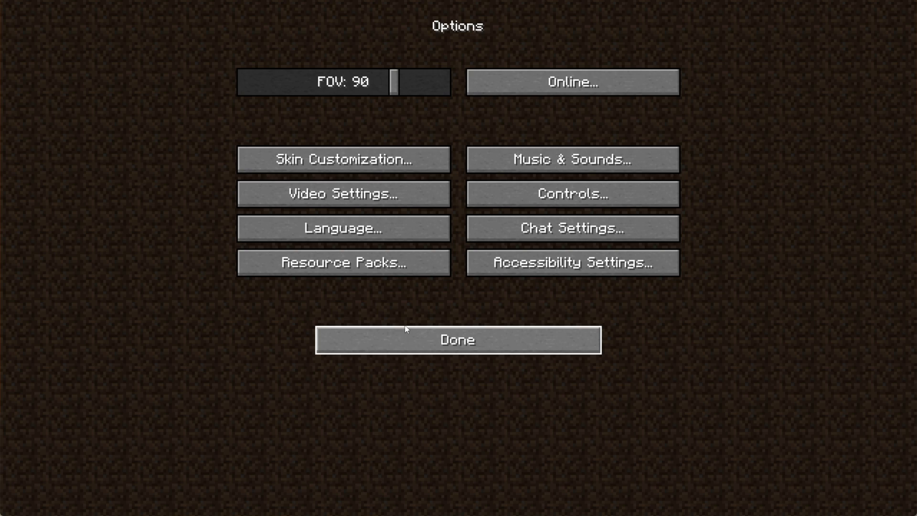
{"action": "left_click", "coordinate": [343, 194]}
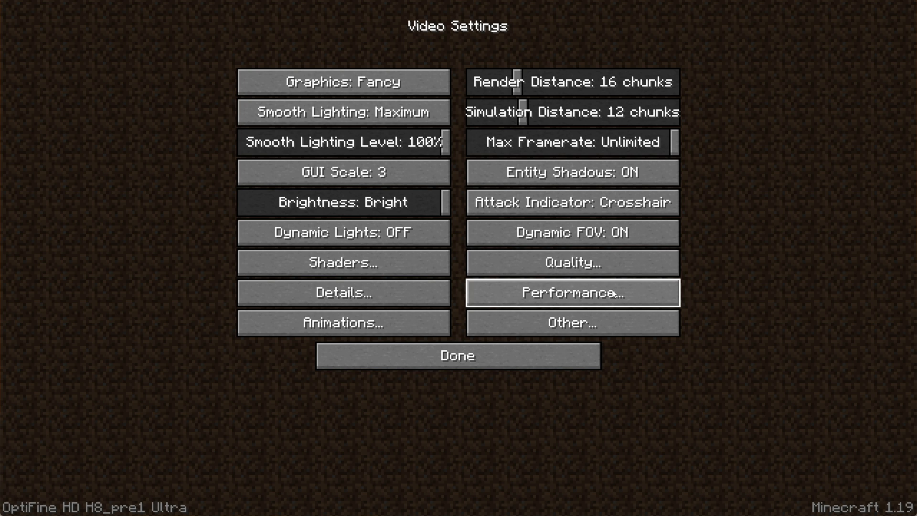
{"action": "left_click", "coordinate": [571, 292]}
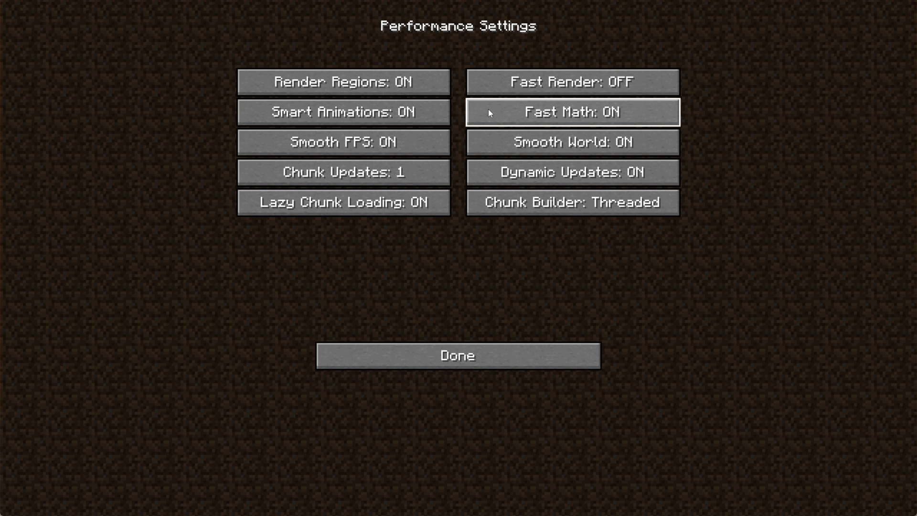
{"action": "left_click", "coordinate": [457, 355]}
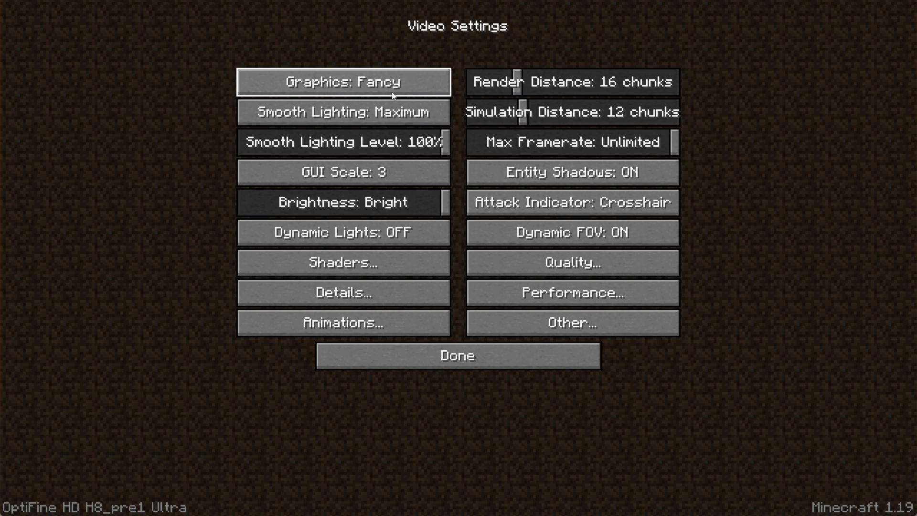
{"action": "mouse_move", "coordinate": [571, 201]}
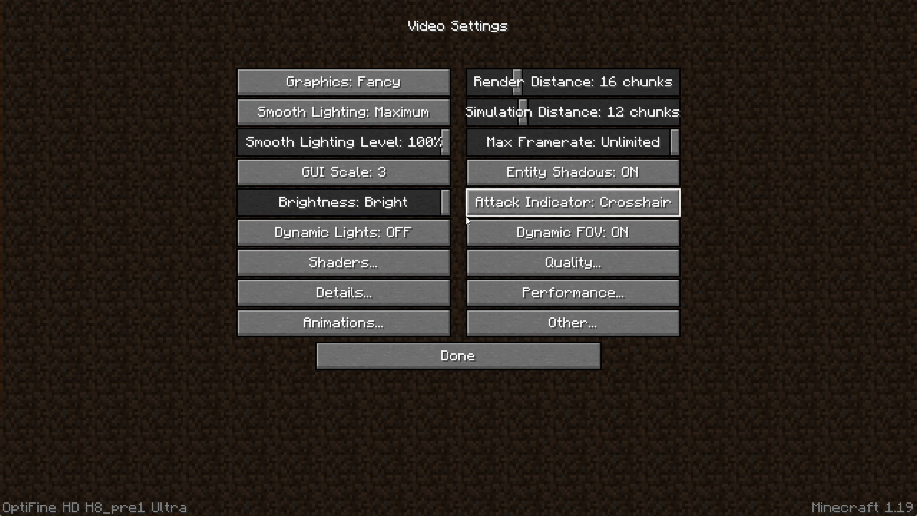
{"action": "mouse_move", "coordinate": [458, 194]}
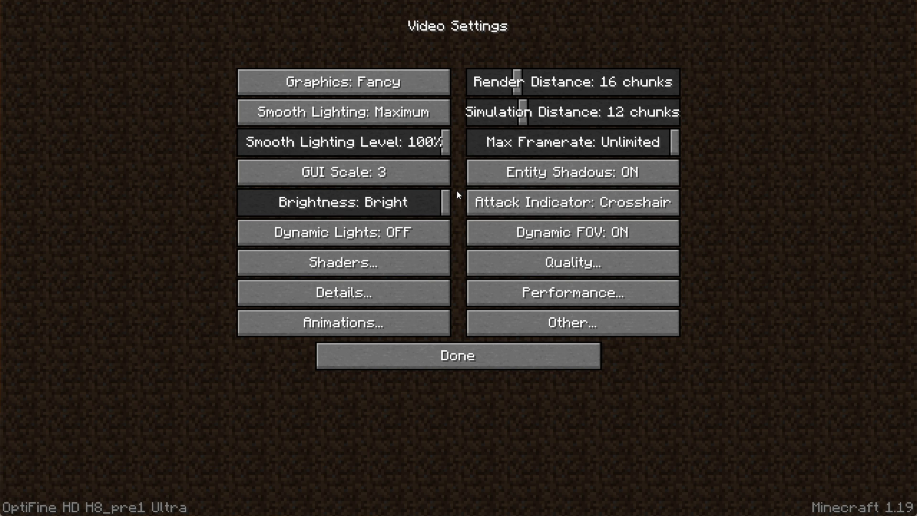
{"action": "mouse_move", "coordinate": [343, 172]}
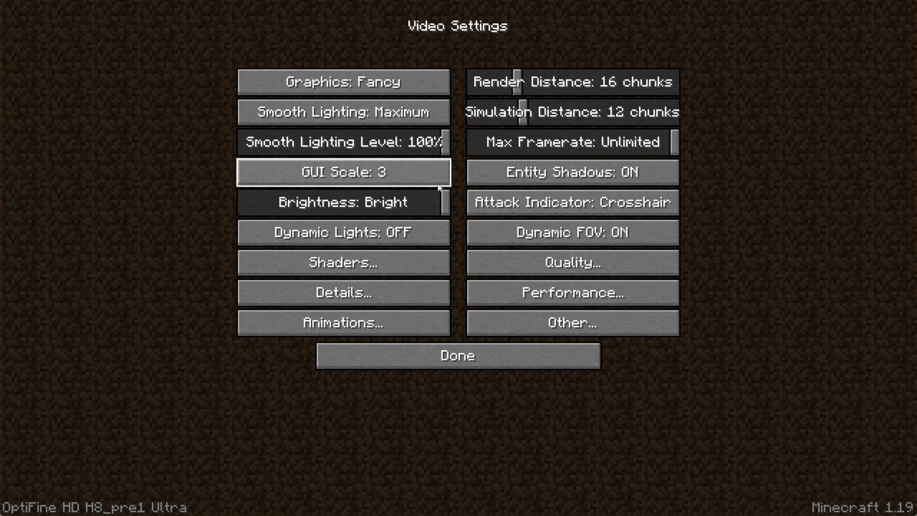
{"action": "mouse_move", "coordinate": [572, 292]}
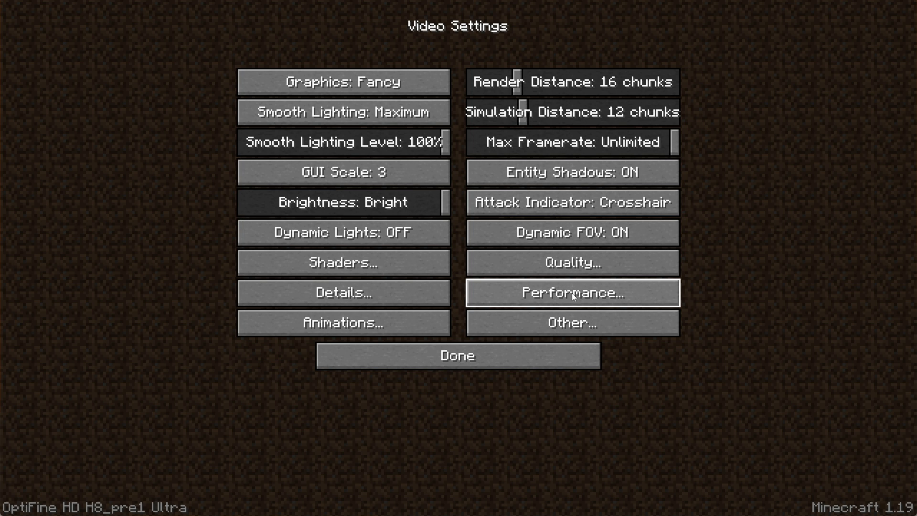
Step: Set OptiFine Max Framerate to 255 fps, passing through 125 fps, and save with Done
{"action": "left_click_drag", "start_coordinate": [672, 142], "coordinate": [535, 142]}
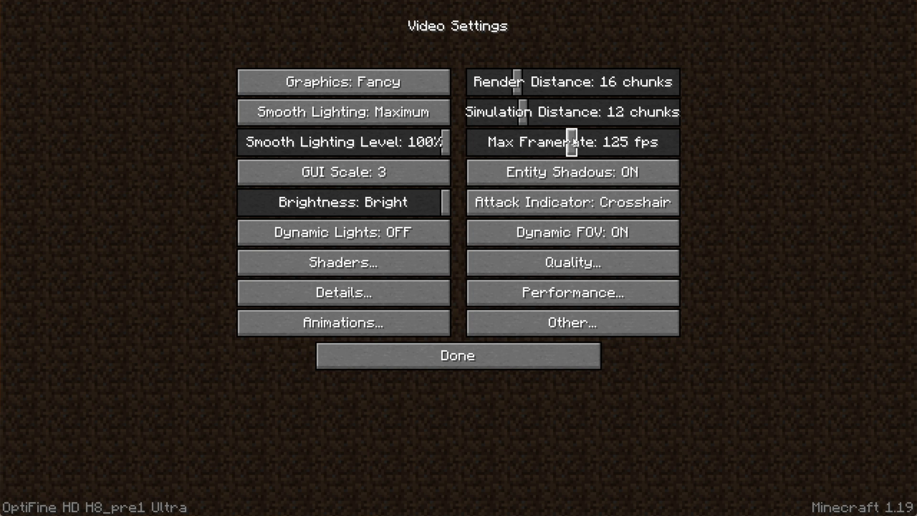
{"action": "left_click_drag", "start_coordinate": [565, 142], "coordinate": [676, 142]}
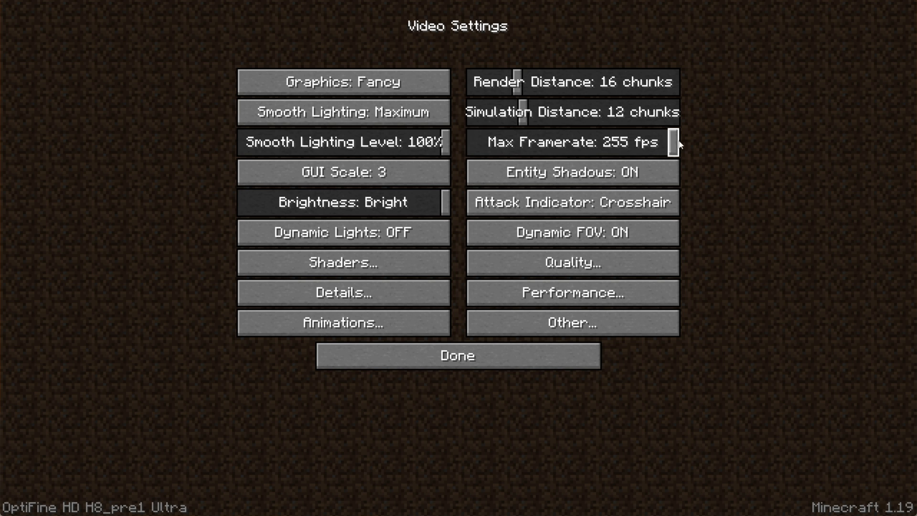
{"action": "left_click", "coordinate": [457, 355]}
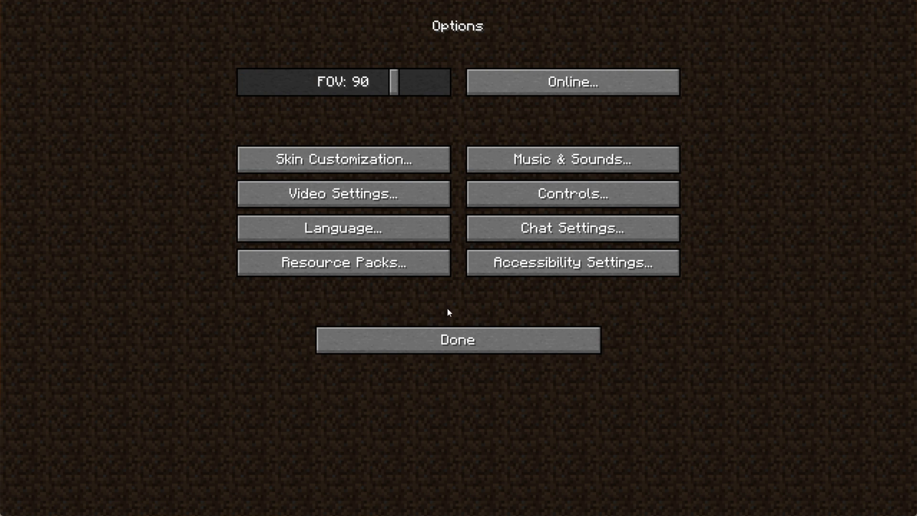
Step: Open Resource Packs, showing Xray Ultimate as available and Default as selected
{"action": "left_click", "coordinate": [343, 262]}
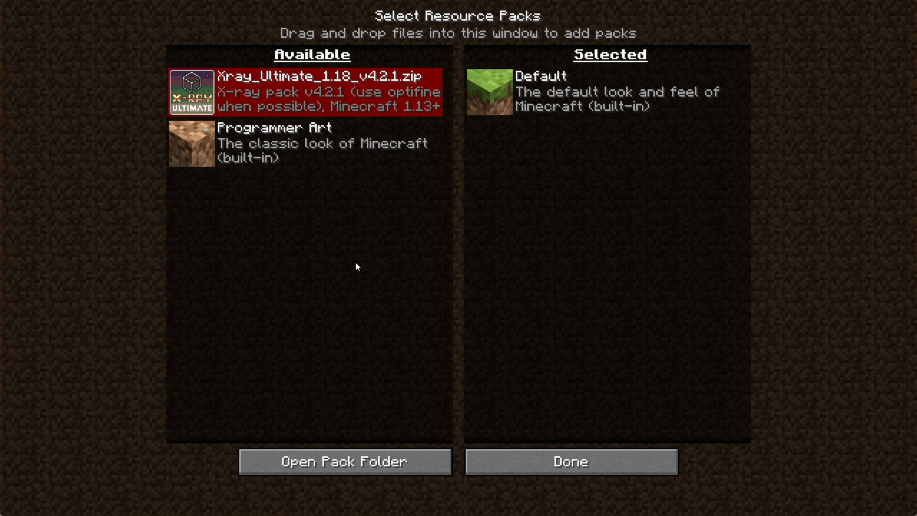
{"action": "mouse_move", "coordinate": [459, 214]}
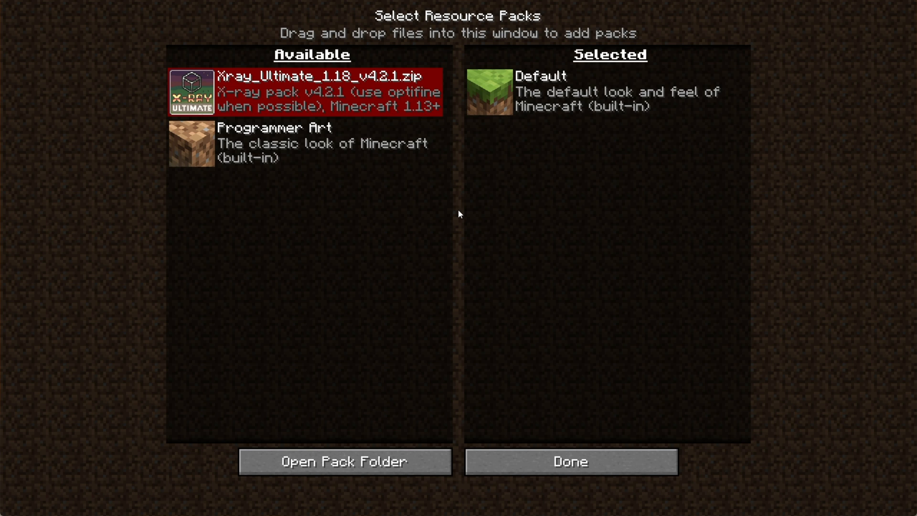
{"action": "mouse_move", "coordinate": [461, 210]}
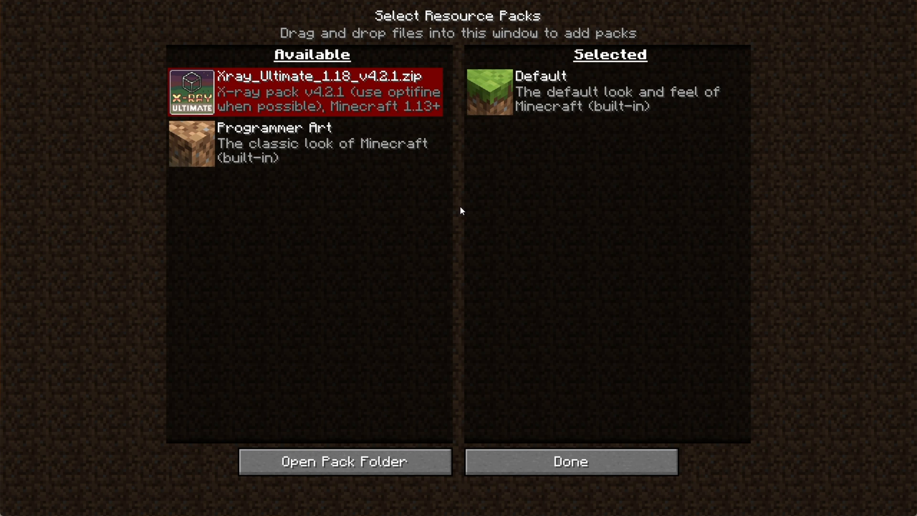